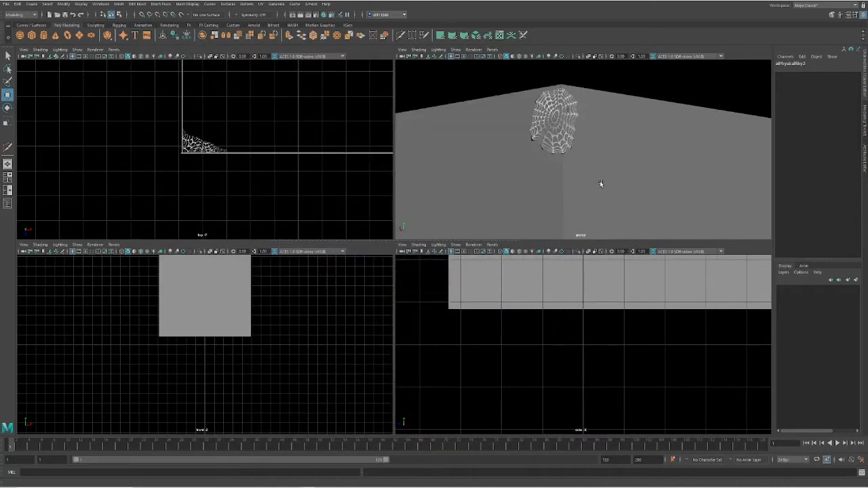
Render the cobweb corner scene in Arnold RenderView from the Arnold menu
{"action": "left_click_drag", "start_coordinate": [599, 183], "coordinate": [559, 146]}
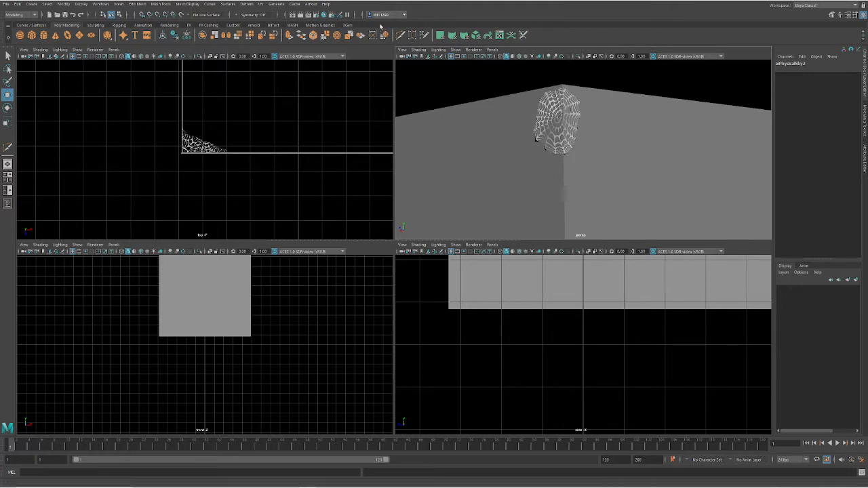
{"action": "left_click", "coordinate": [323, 4]}
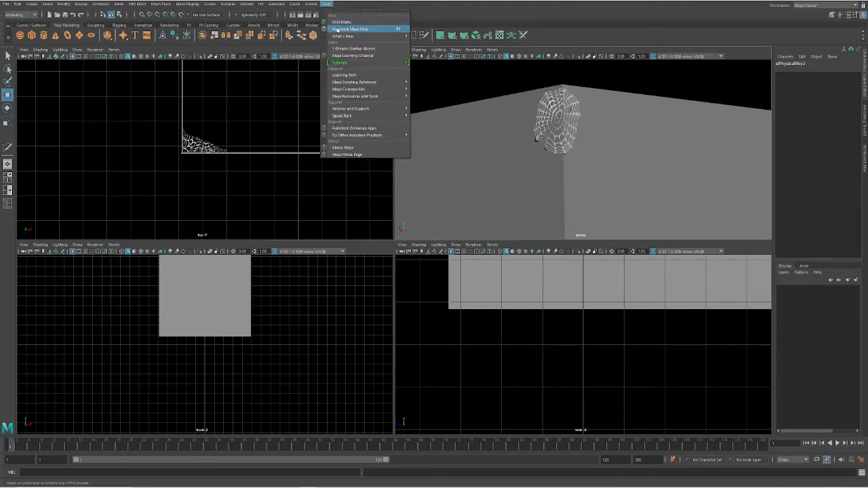
{"action": "left_click", "coordinate": [320, 6]}
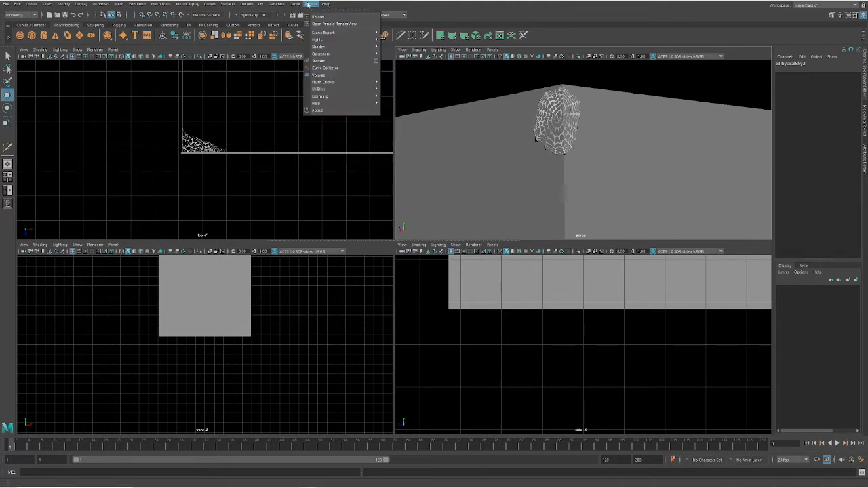
{"action": "left_click", "coordinate": [331, 24]}
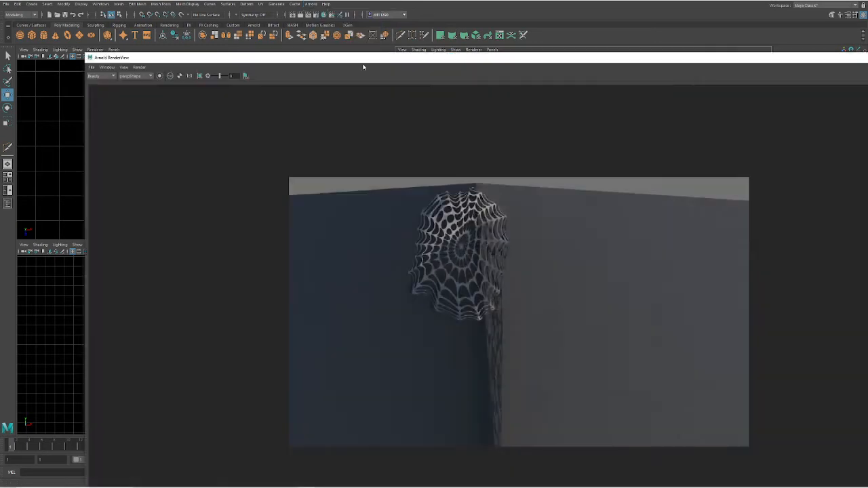
{"action": "mouse_move", "coordinate": [498, 269]}
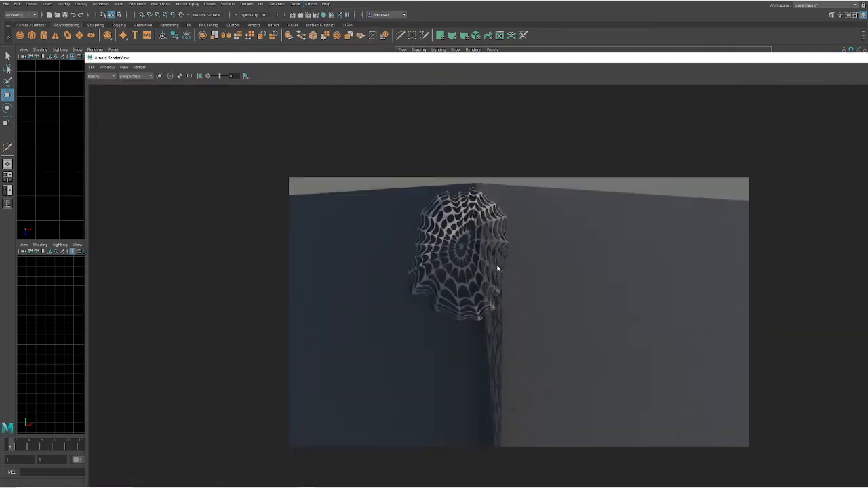
{"action": "mouse_move", "coordinate": [497, 267]}
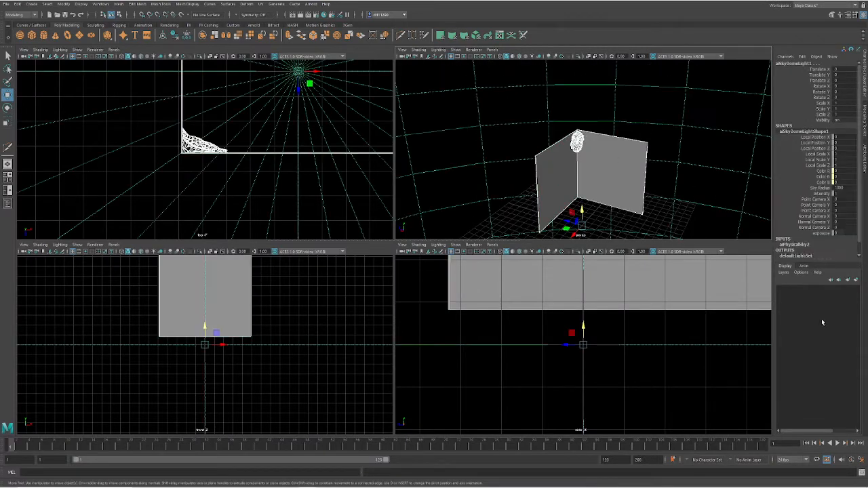
Create a display layer from the selected cobweb objects and hide it
{"action": "left_click", "coordinate": [783, 273]}
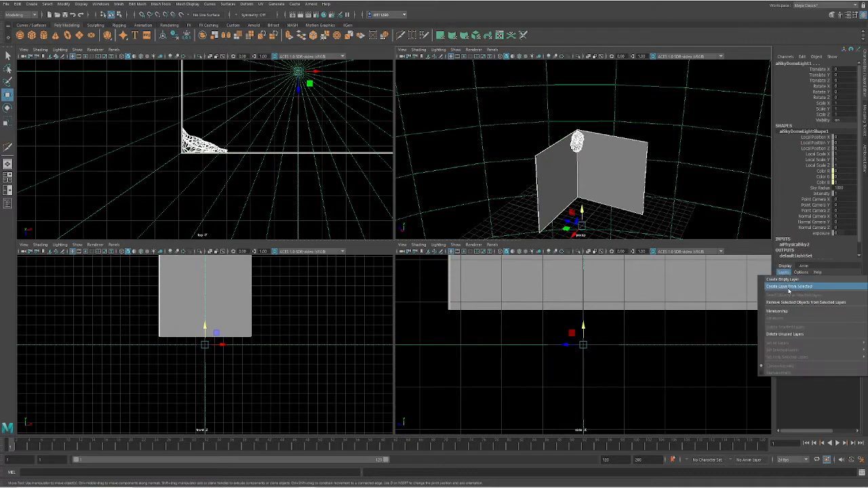
{"action": "left_click", "coordinate": [788, 288]}
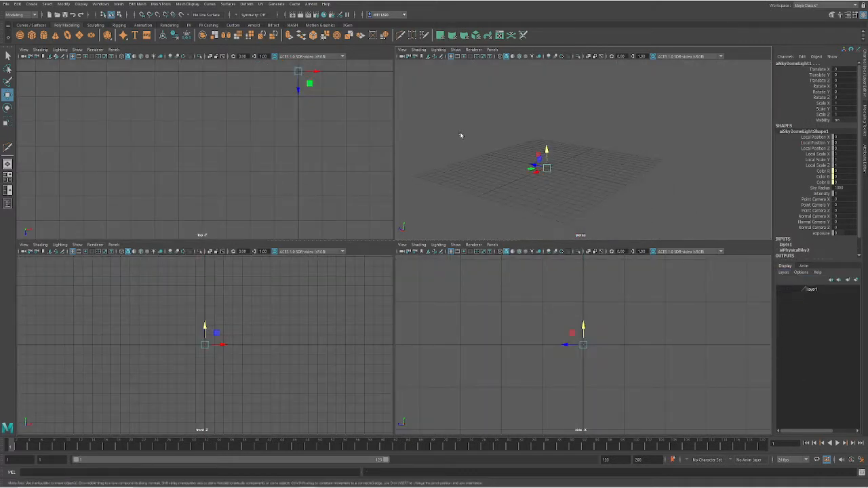
{"action": "left_click", "coordinate": [2, 4]}
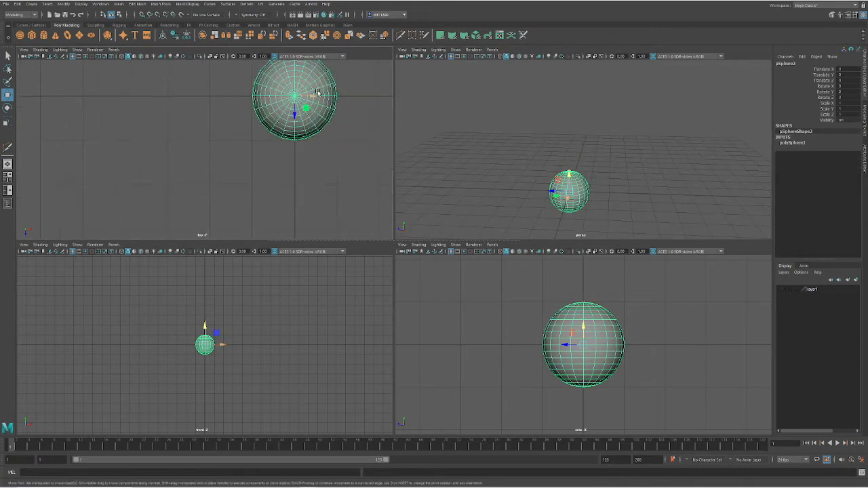
Move the polygon sphere to the centre of the grid
{"action": "left_click_drag", "start_coordinate": [296, 98], "coordinate": [232, 146]}
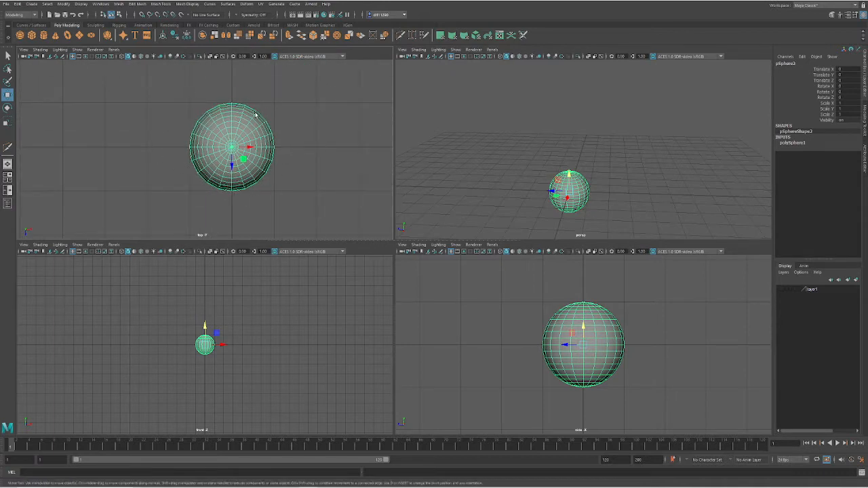
{"action": "mouse_move", "coordinate": [204, 361]}
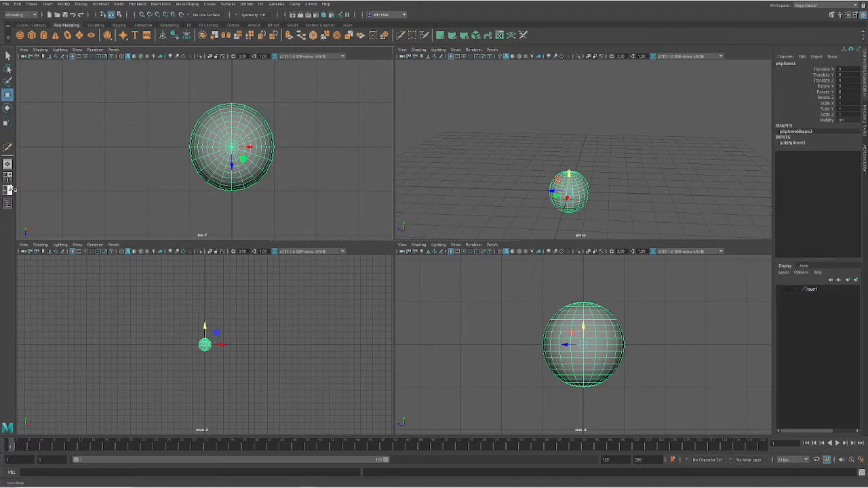
{"action": "key", "text": "Space"}
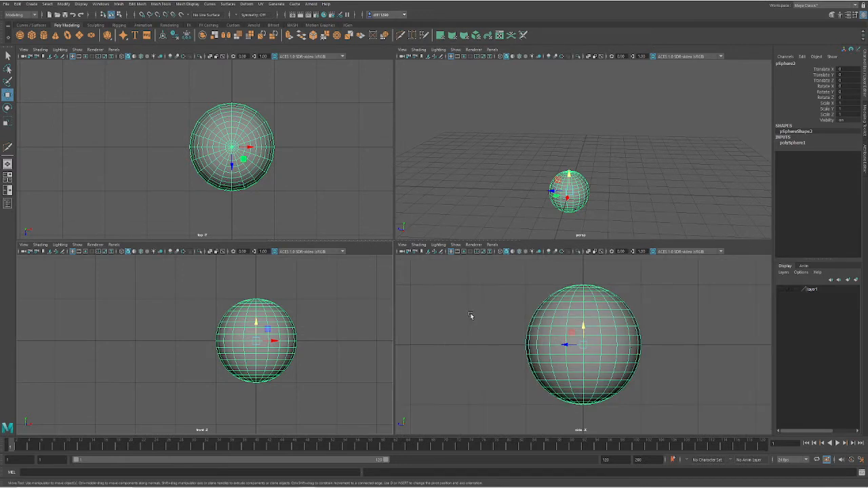
{"action": "left_click_drag", "start_coordinate": [274, 342], "coordinate": [242, 342]}
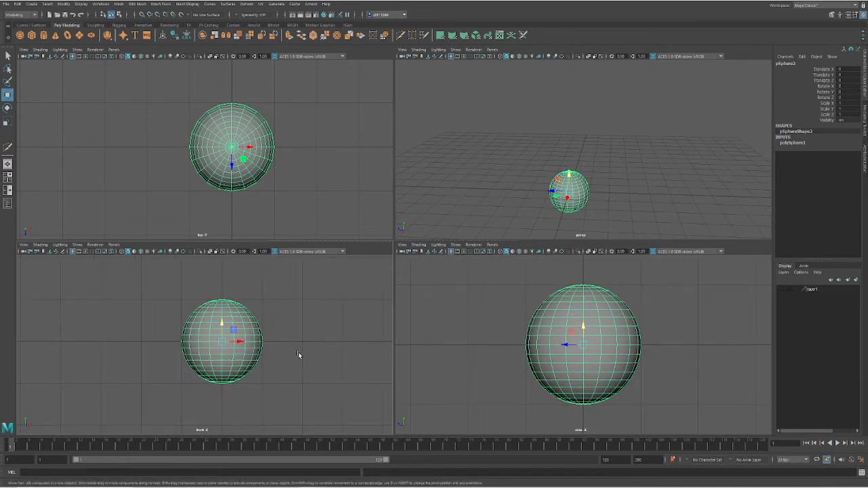
Select the sphere's lower faces in face mode and delete them, keeping the top dome
{"action": "right_click", "coordinate": [300, 355]}
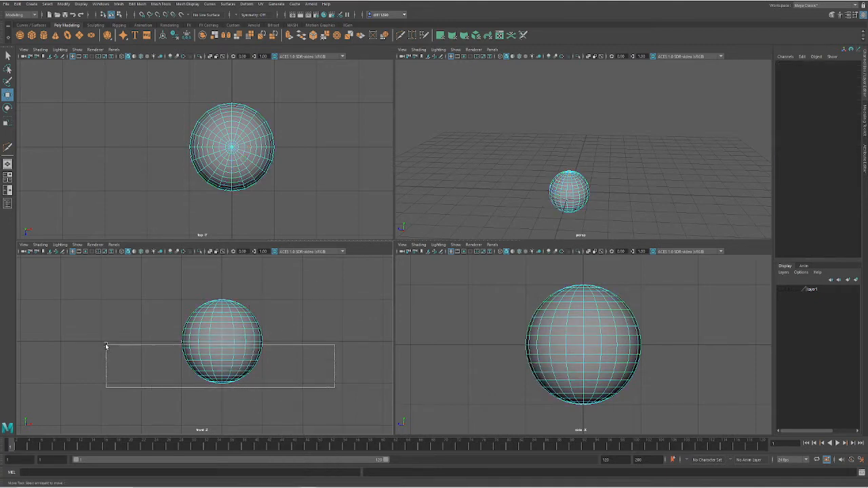
{"action": "left_click", "coordinate": [222, 342]}
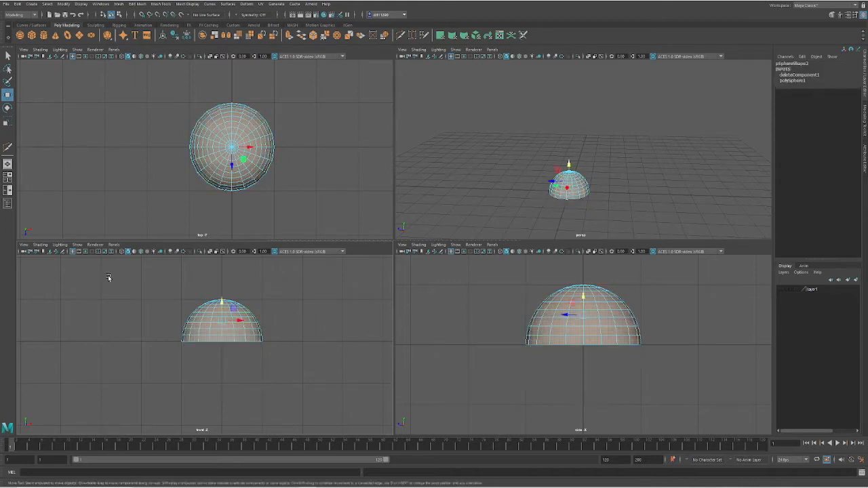
{"action": "left_click", "coordinate": [246, 339]}
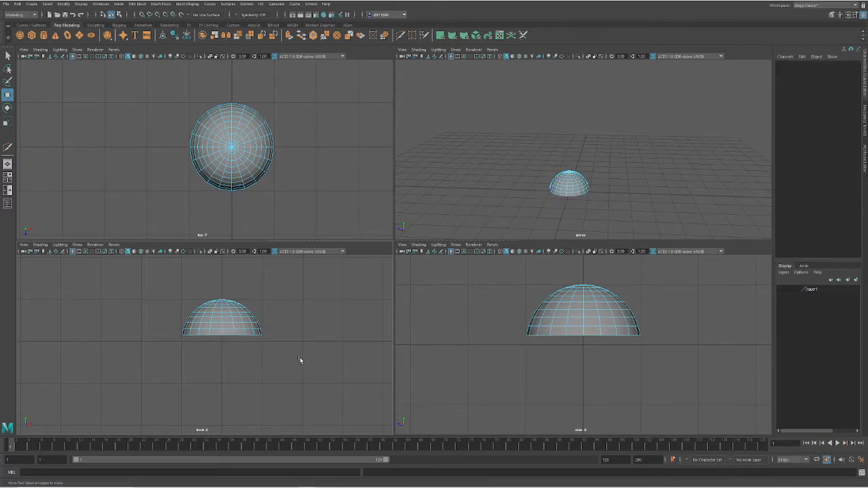
{"action": "left_click", "coordinate": [222, 323]}
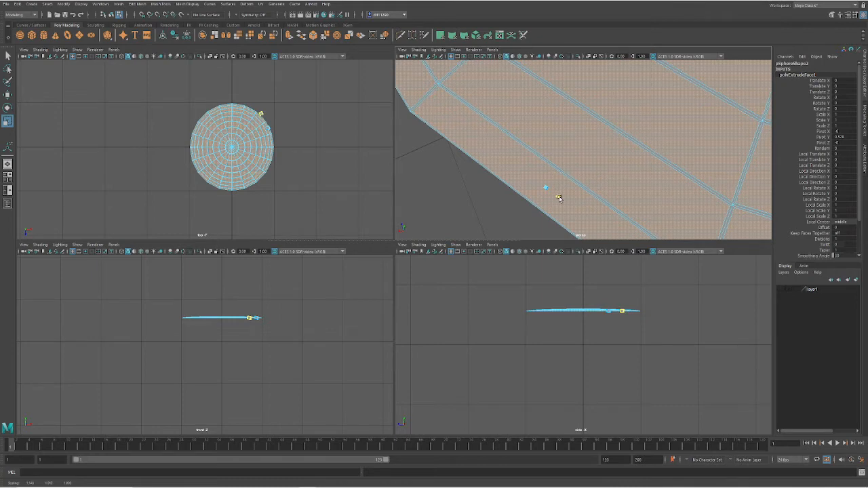
Delete the inner faces, return to object mode and orbit to inspect the web strands
{"action": "left_click", "coordinate": [556, 188]}
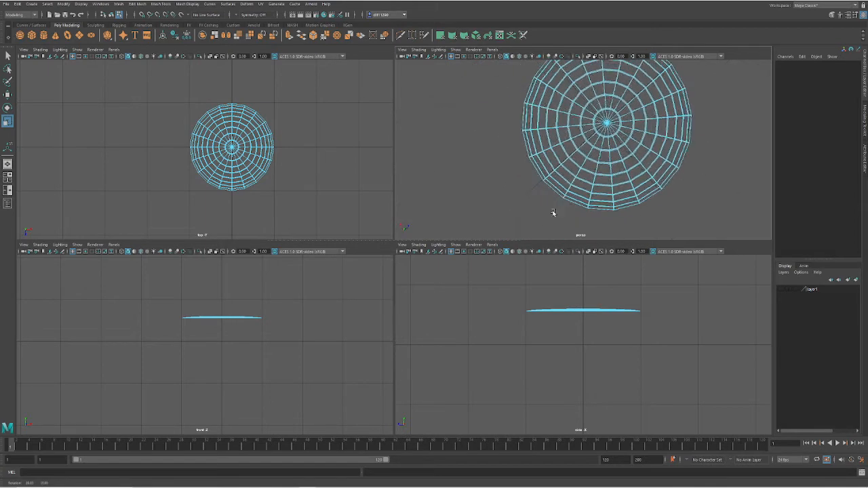
{"action": "right_click", "coordinate": [603, 142]}
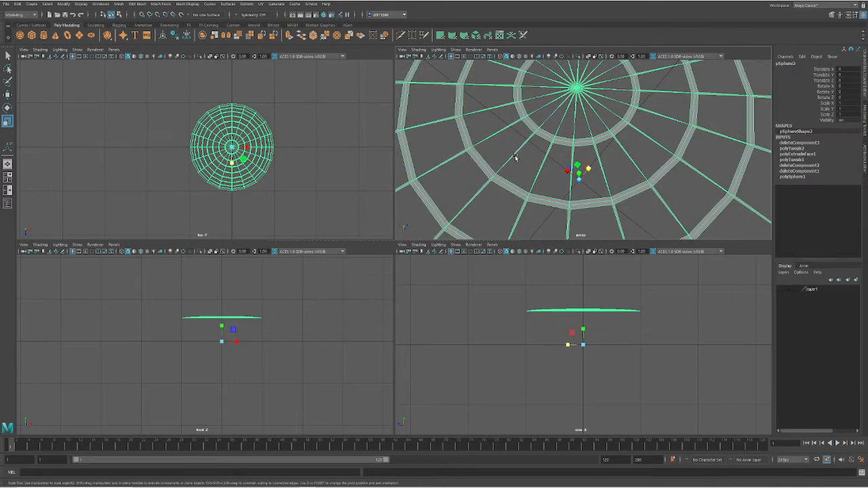
{"action": "scroll", "scroll_direction": "down", "scroll_amount": 3}
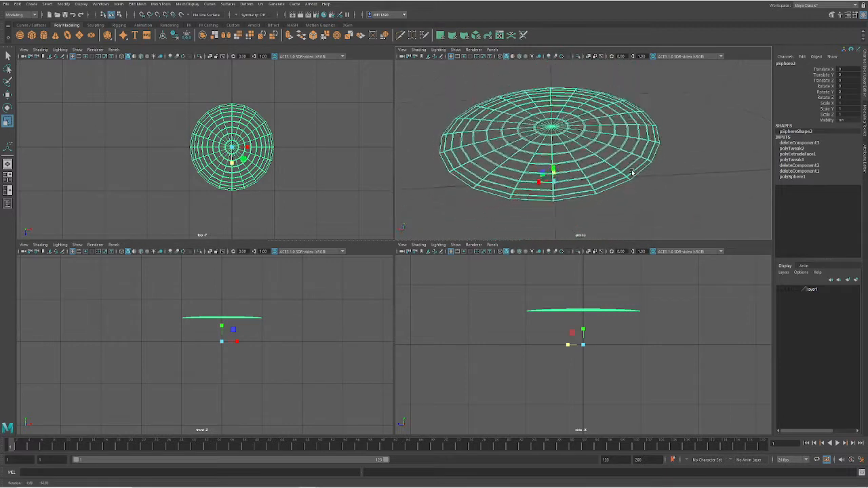
{"action": "left_click_drag", "start_coordinate": [631, 174], "coordinate": [616, 224]}
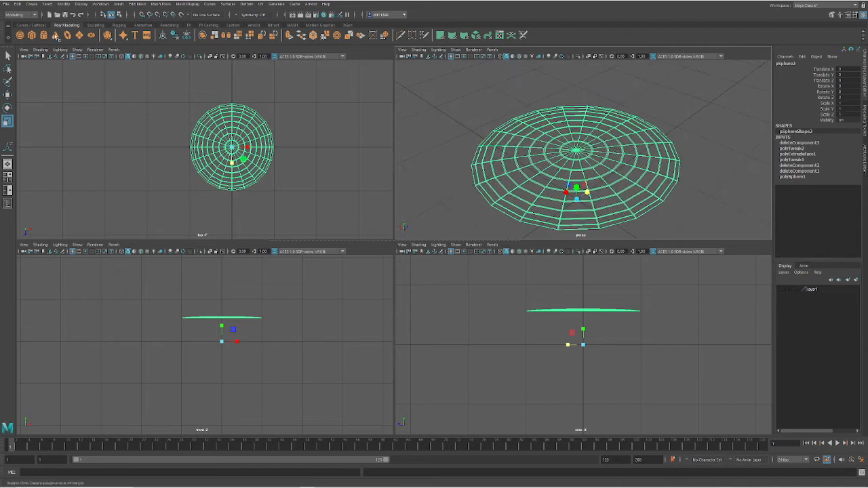
{"action": "left_click", "coordinate": [16, 6]}
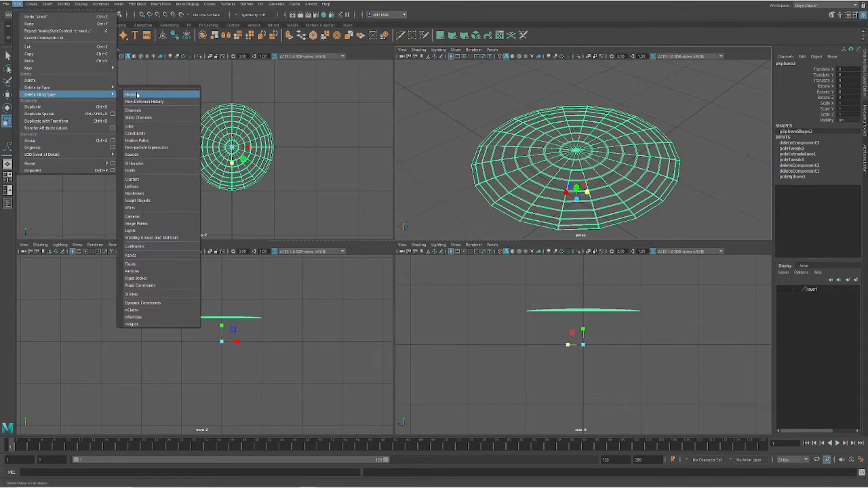
{"action": "left_click", "coordinate": [132, 94]}
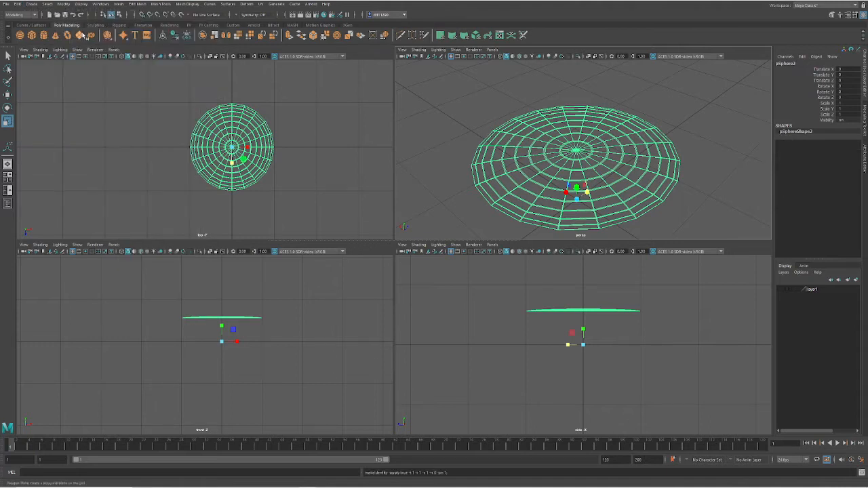
{"action": "left_click", "coordinate": [64, 5]}
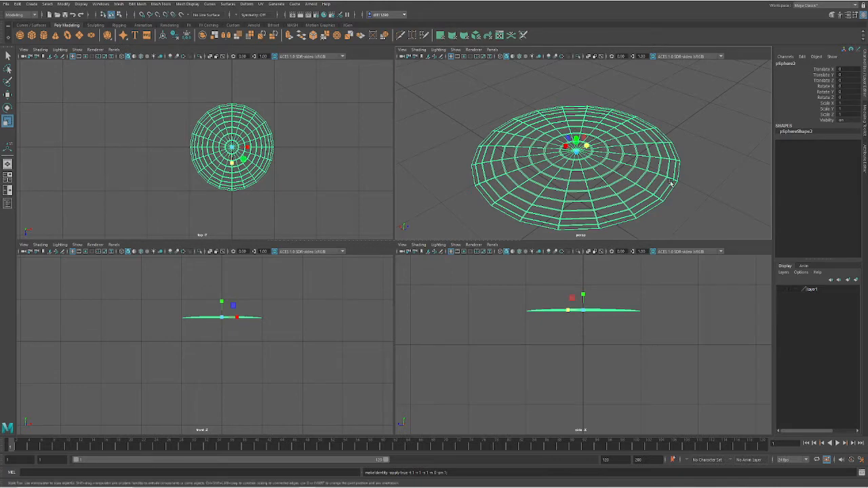
{"action": "left_click_drag", "start_coordinate": [672, 183], "coordinate": [611, 192]}
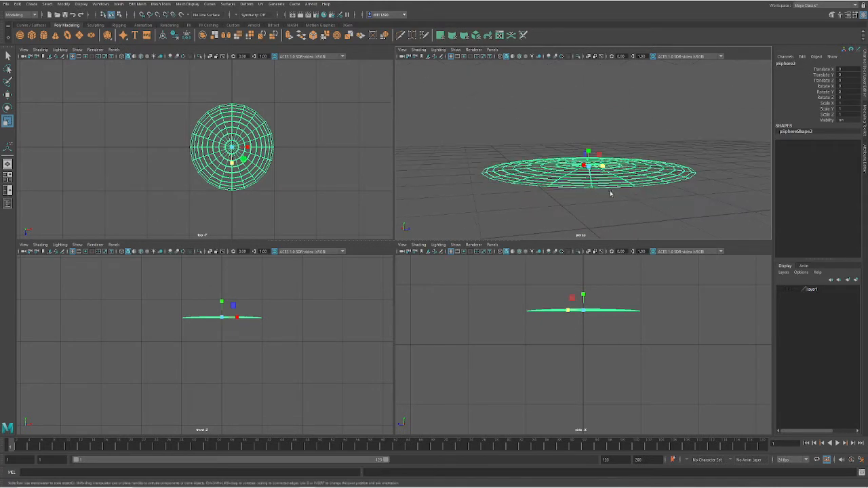
{"action": "mouse_move", "coordinate": [581, 236]}
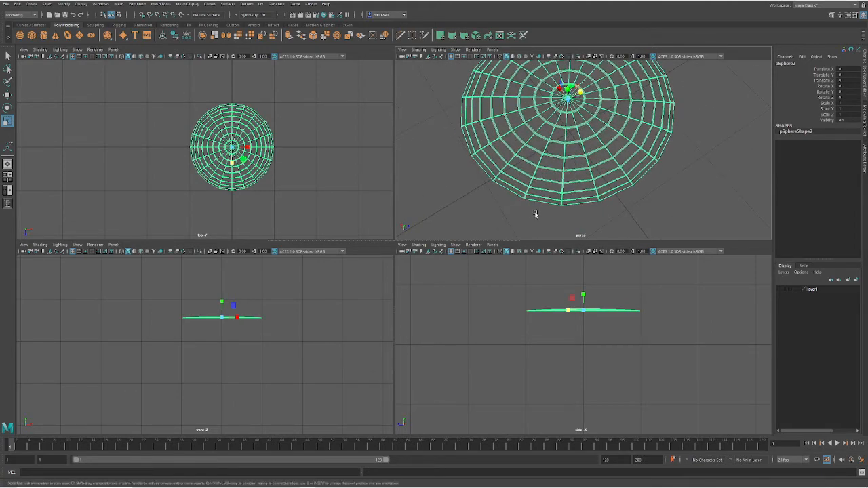
{"action": "mouse_move", "coordinate": [602, 228]}
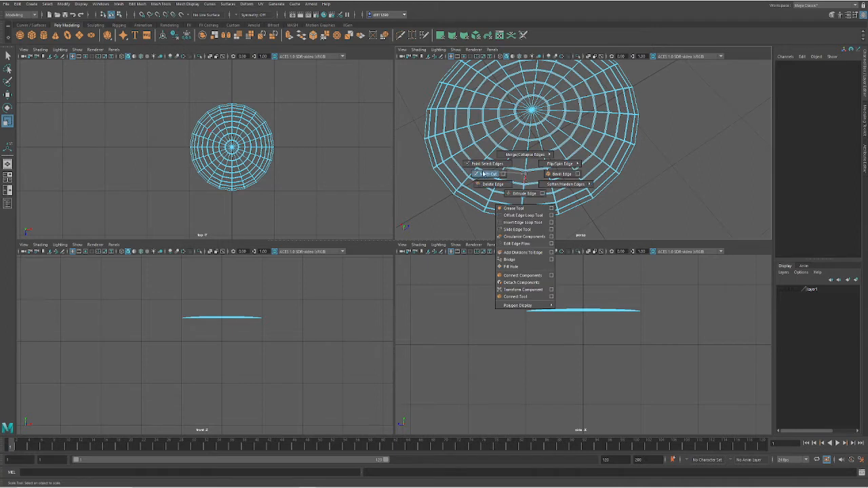
Choose an edge operation from the marking menu for the web disc
{"action": "left_click", "coordinate": [480, 173]}
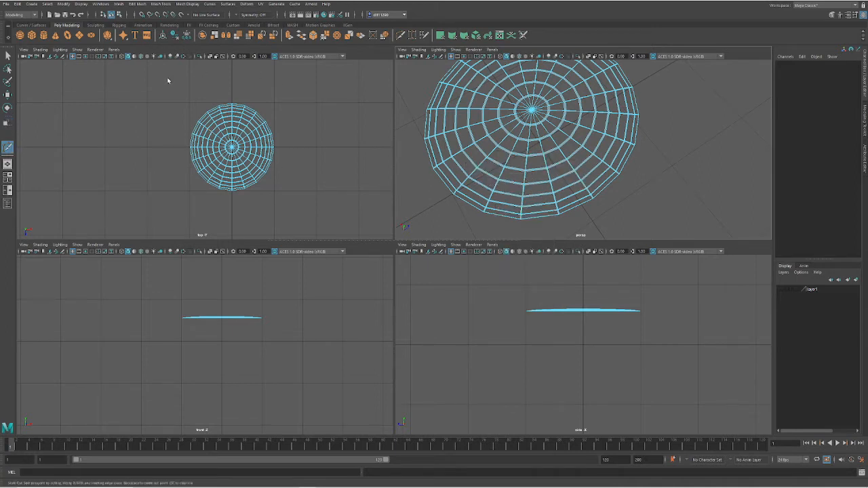
{"action": "mouse_move", "coordinate": [278, 138]}
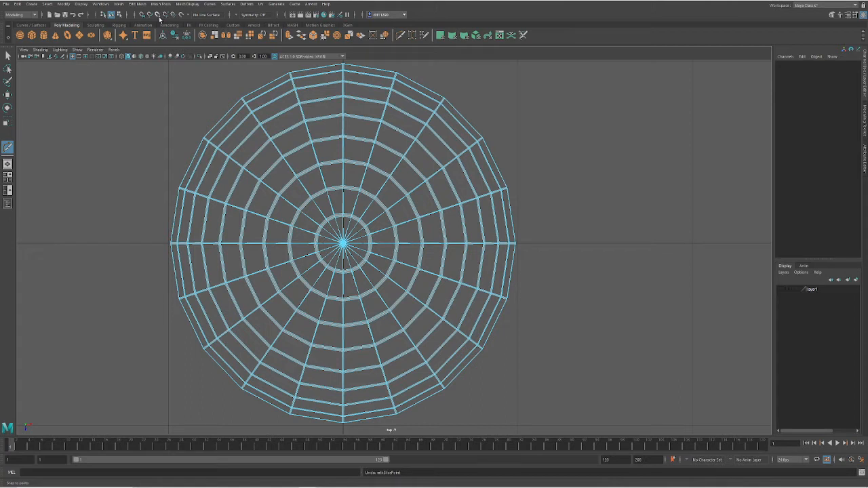
{"action": "mouse_move", "coordinate": [157, 21]}
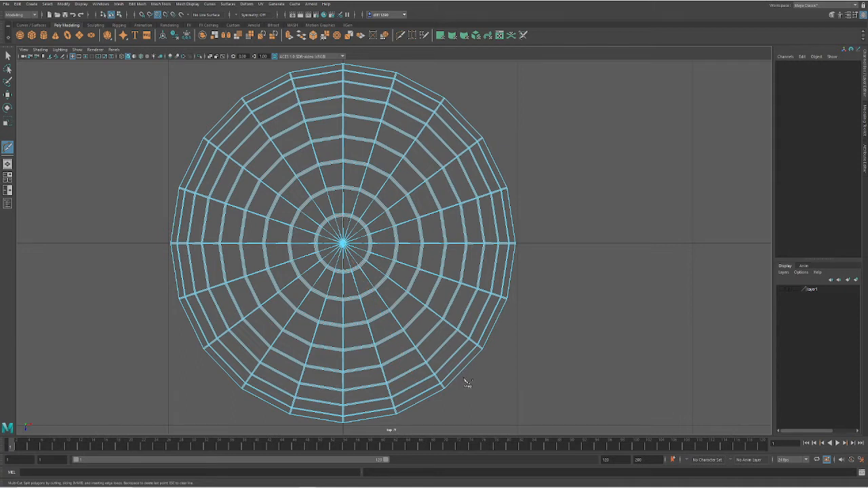
{"action": "left_click_drag", "start_coordinate": [344, 245], "coordinate": [486, 382]}
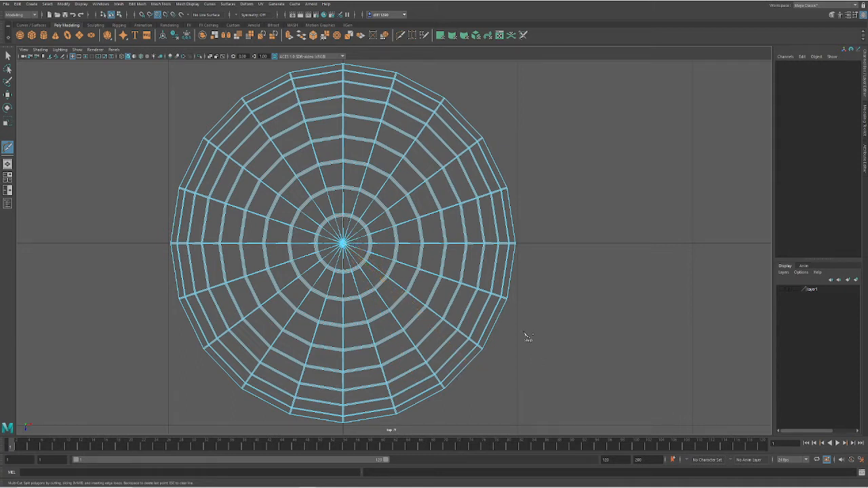
{"action": "left_click_drag", "start_coordinate": [342, 243], "coordinate": [524, 331]}
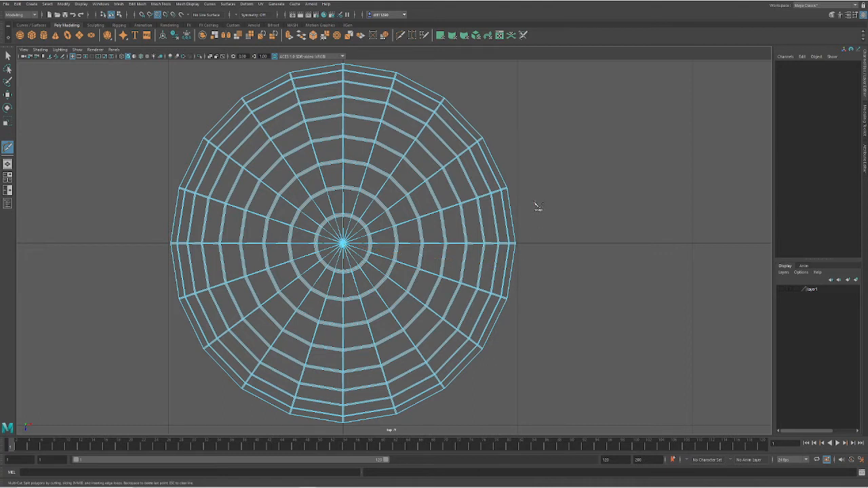
{"action": "left_click_drag", "start_coordinate": [344, 244], "coordinate": [532, 202]}
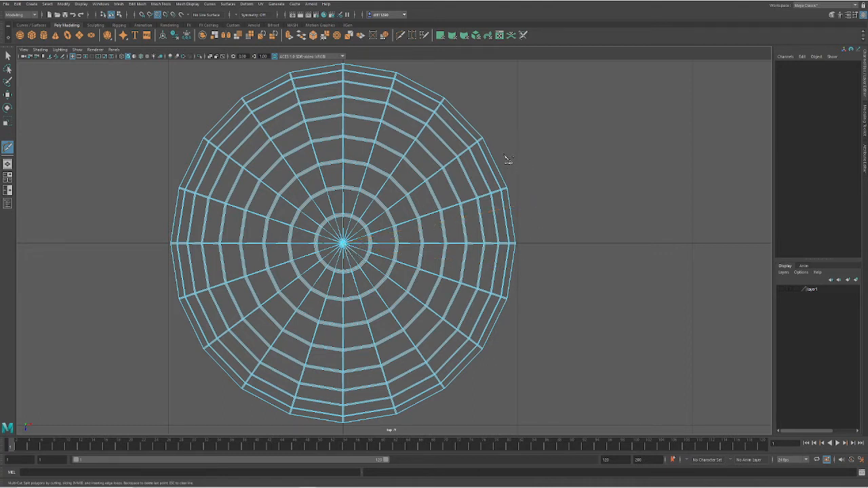
{"action": "left_click_drag", "start_coordinate": [344, 243], "coordinate": [513, 152]}
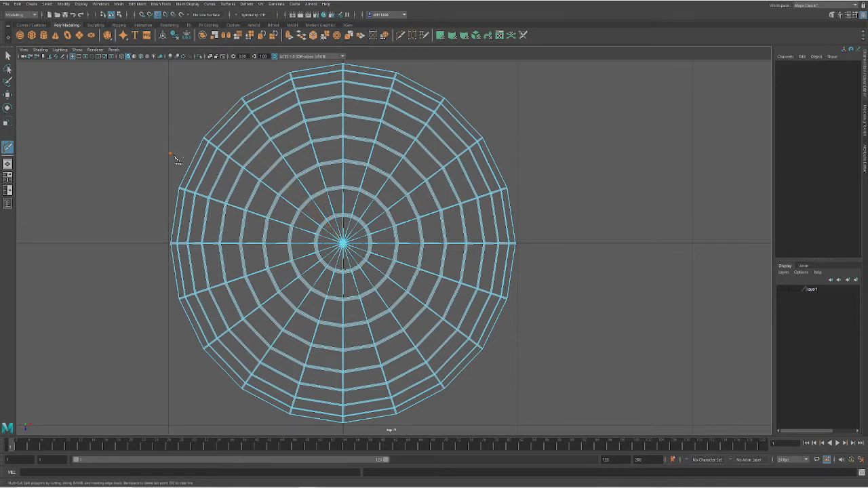
{"action": "mouse_move", "coordinate": [149, 217]}
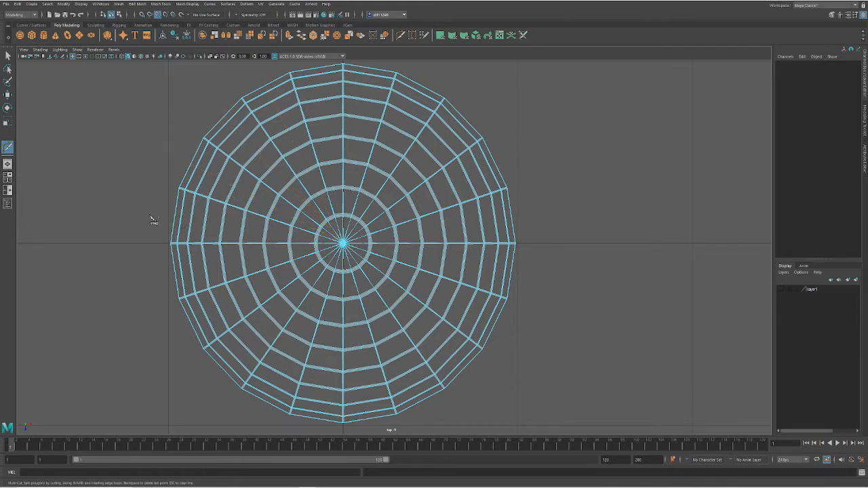
{"action": "mouse_move", "coordinate": [155, 280]}
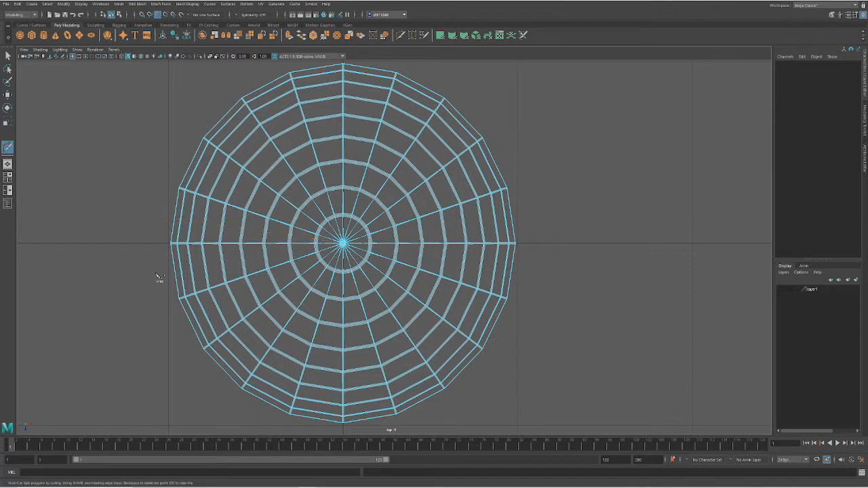
{"action": "mouse_move", "coordinate": [206, 285]}
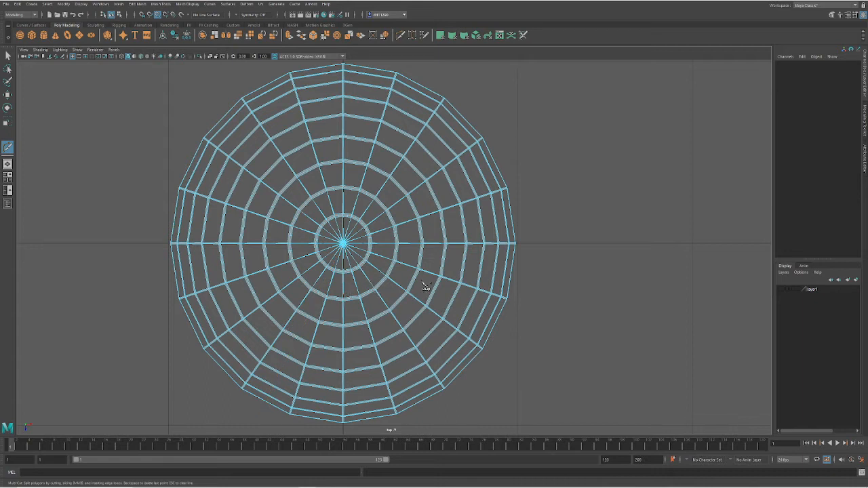
{"action": "mouse_move", "coordinate": [322, 277]}
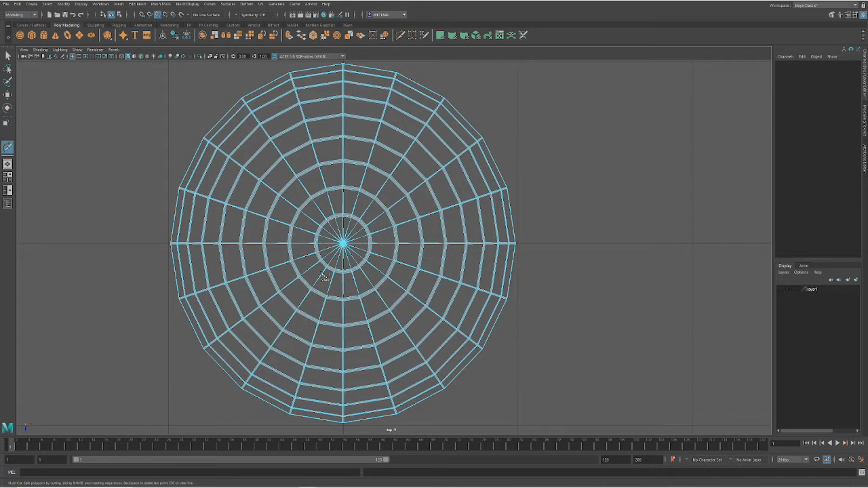
Bring up the mesh editing marking menu over the web disc
{"action": "right_click", "coordinate": [325, 273]}
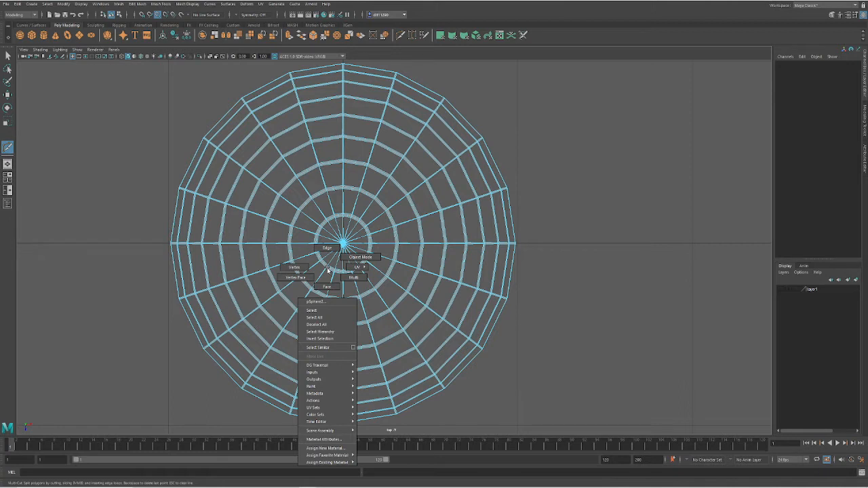
{"action": "mouse_move", "coordinate": [293, 267]}
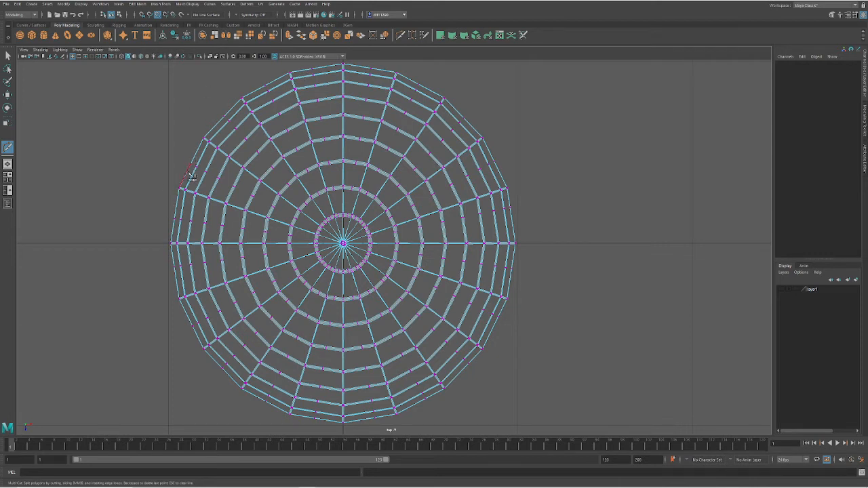
{"action": "mouse_move", "coordinate": [274, 421]}
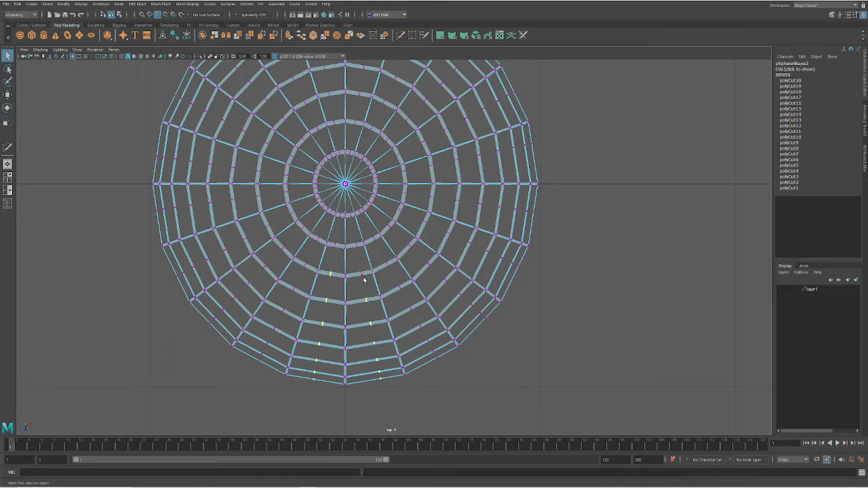
{"action": "mouse_move", "coordinate": [373, 255]}
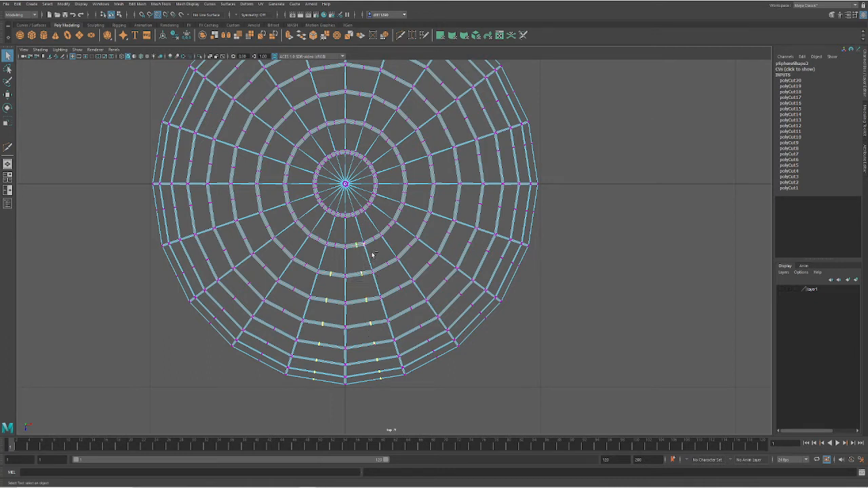
{"action": "mouse_move", "coordinate": [380, 253]}
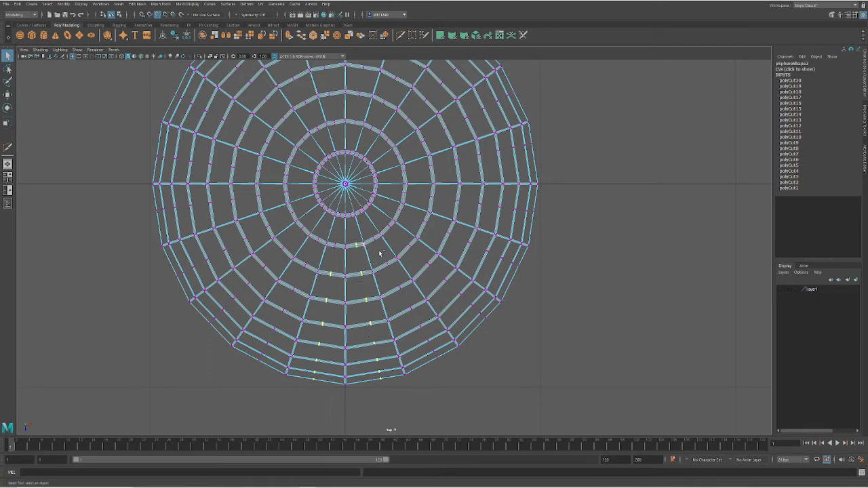
{"action": "mouse_move", "coordinate": [382, 255]}
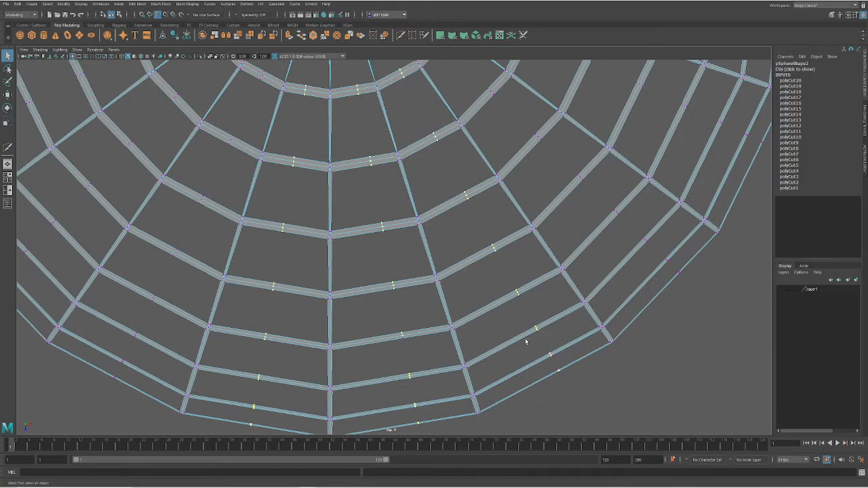
{"action": "mouse_move", "coordinate": [646, 267]}
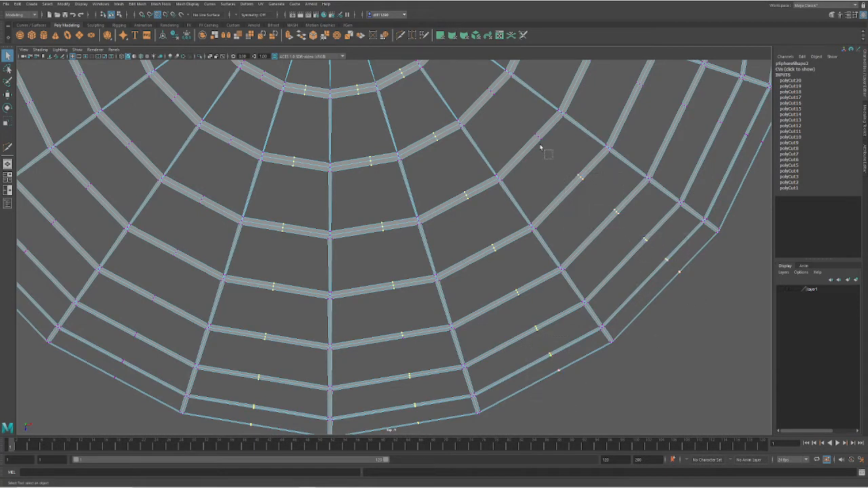
{"action": "mouse_move", "coordinate": [668, 166]}
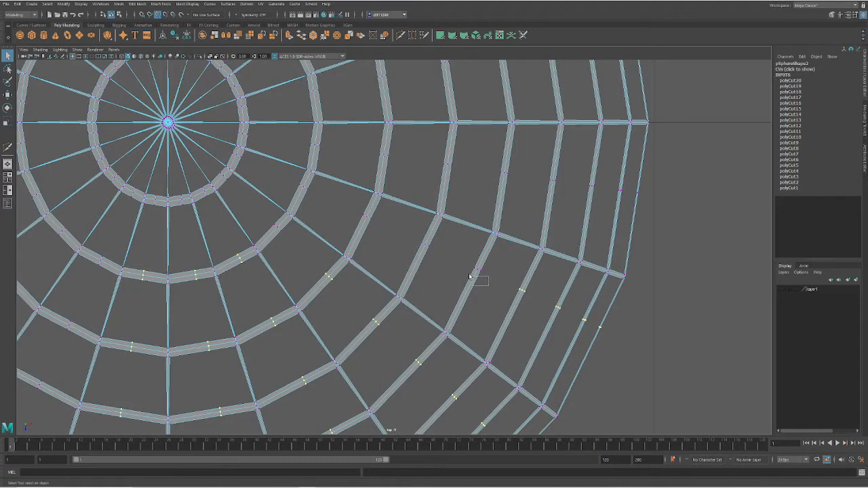
{"action": "mouse_move", "coordinate": [326, 205]}
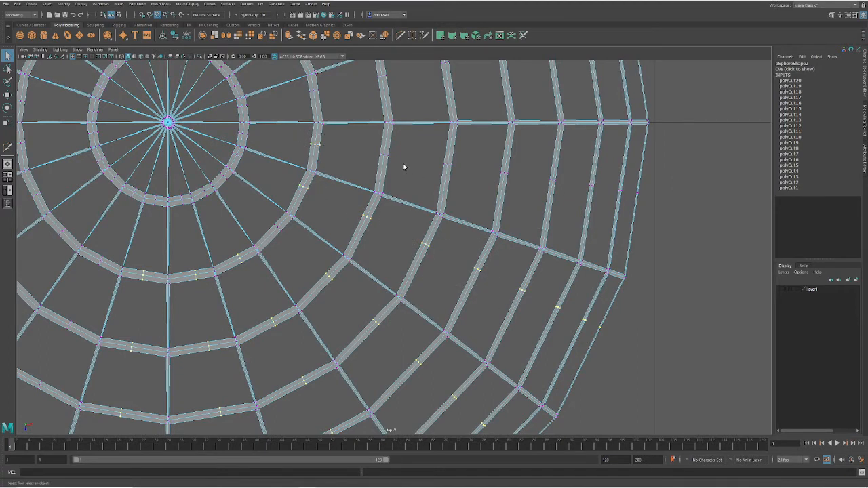
{"action": "left_click_drag", "start_coordinate": [412, 148], "coordinate": [518, 193]}
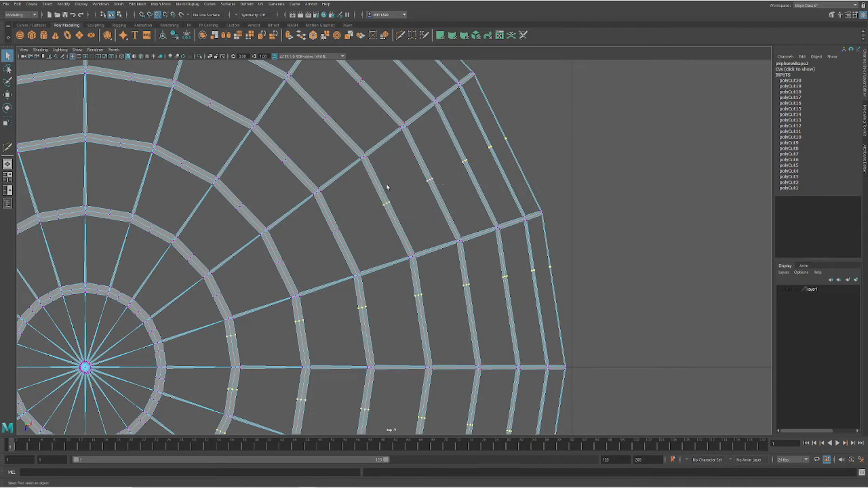
{"action": "mouse_move", "coordinate": [258, 261]}
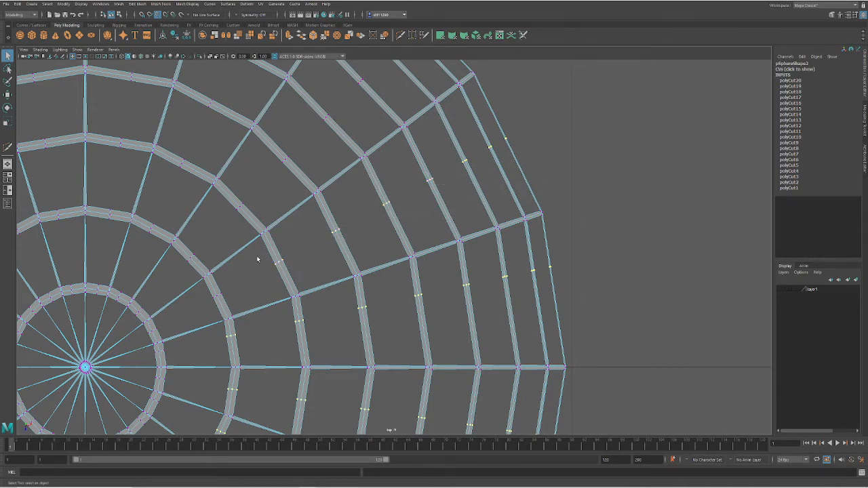
{"action": "mouse_move", "coordinate": [204, 244]}
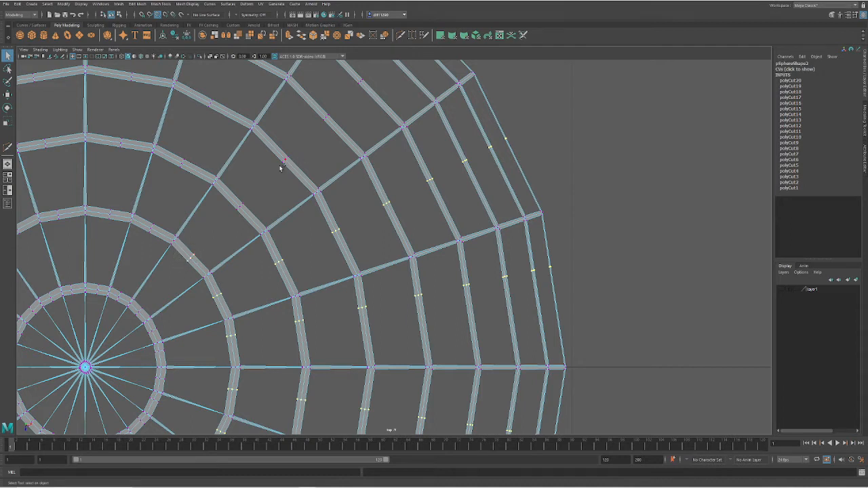
{"action": "mouse_move", "coordinate": [236, 215]}
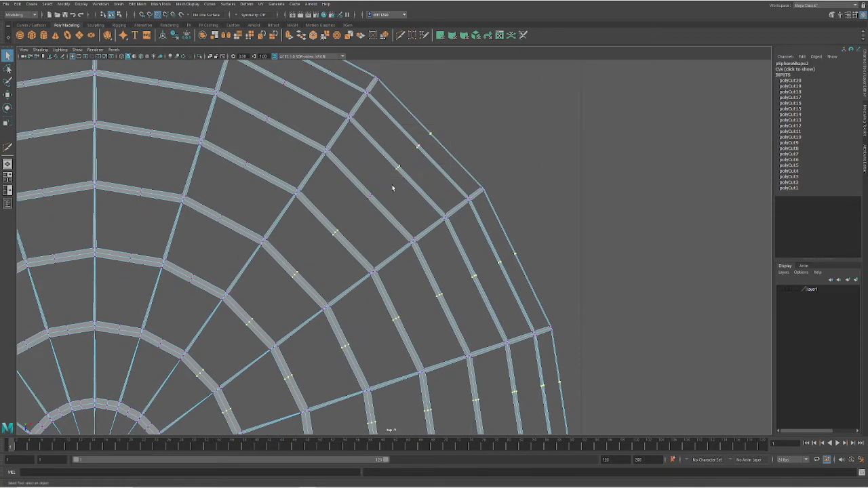
{"action": "mouse_move", "coordinate": [320, 125]}
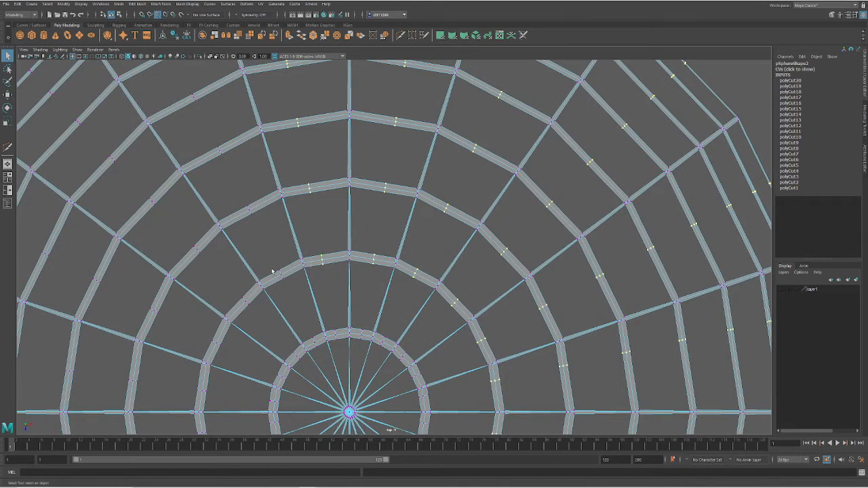
{"action": "mouse_move", "coordinate": [201, 250]}
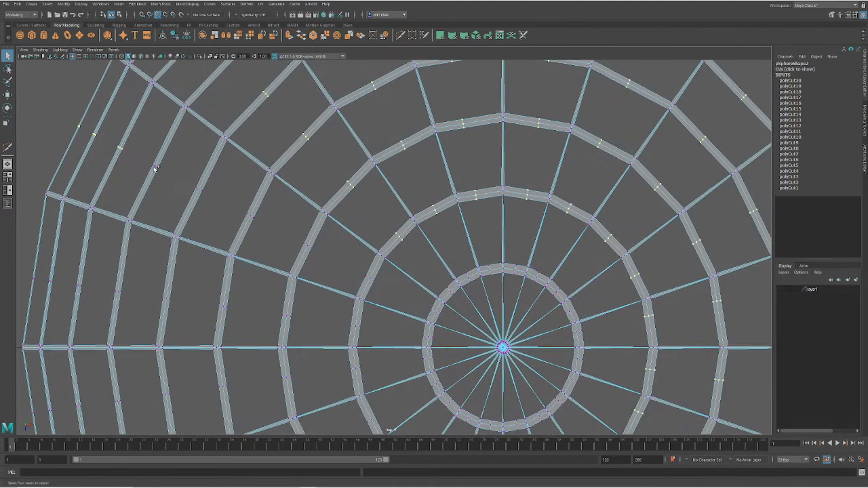
{"action": "left_click_drag", "start_coordinate": [238, 203], "coordinate": [312, 255]}
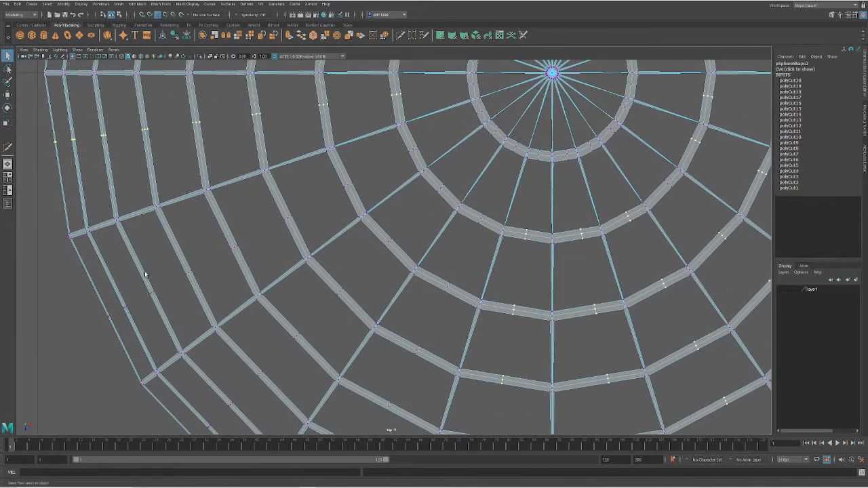
{"action": "left_click_drag", "start_coordinate": [84, 291], "coordinate": [166, 325]}
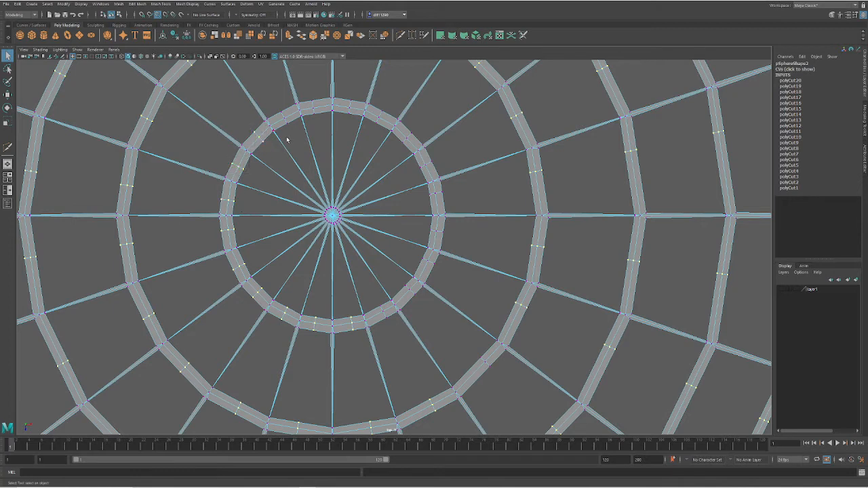
{"action": "mouse_move", "coordinate": [320, 128]}
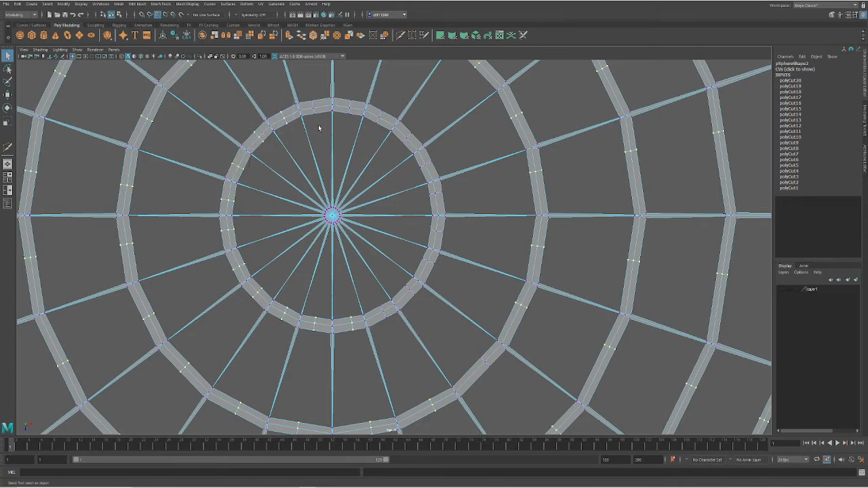
{"action": "mouse_move", "coordinate": [359, 128]}
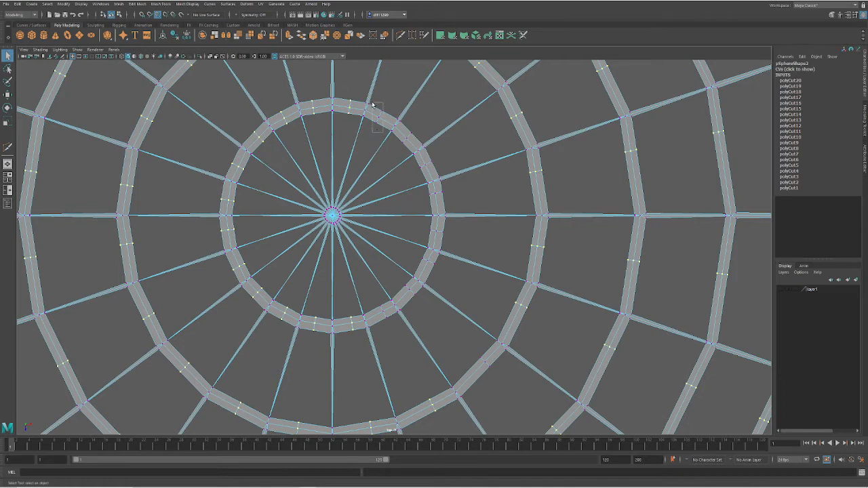
{"action": "mouse_move", "coordinate": [440, 157]}
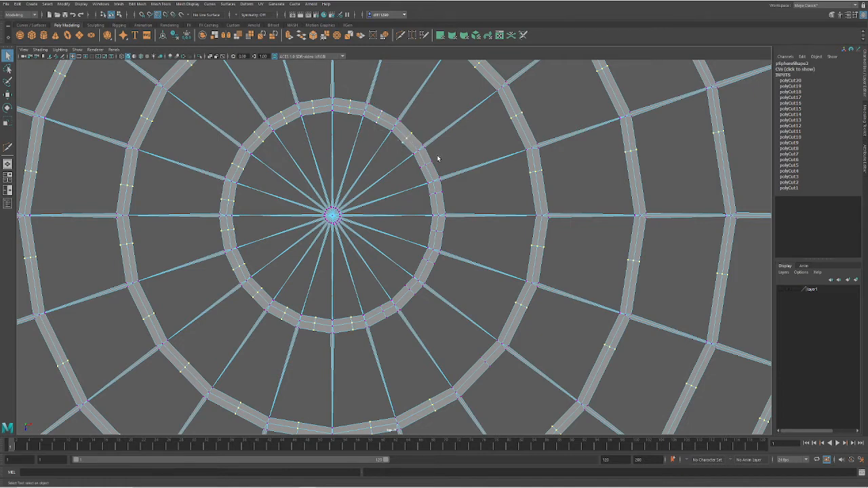
{"action": "mouse_move", "coordinate": [456, 246]}
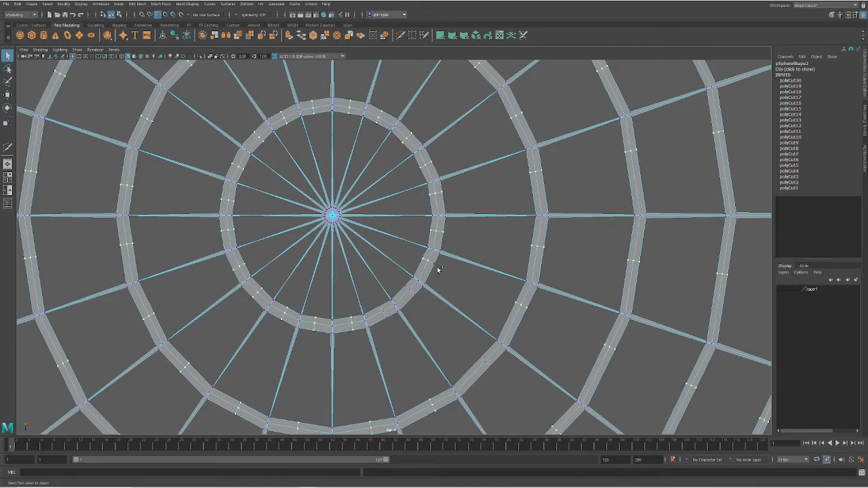
{"action": "mouse_move", "coordinate": [438, 274]}
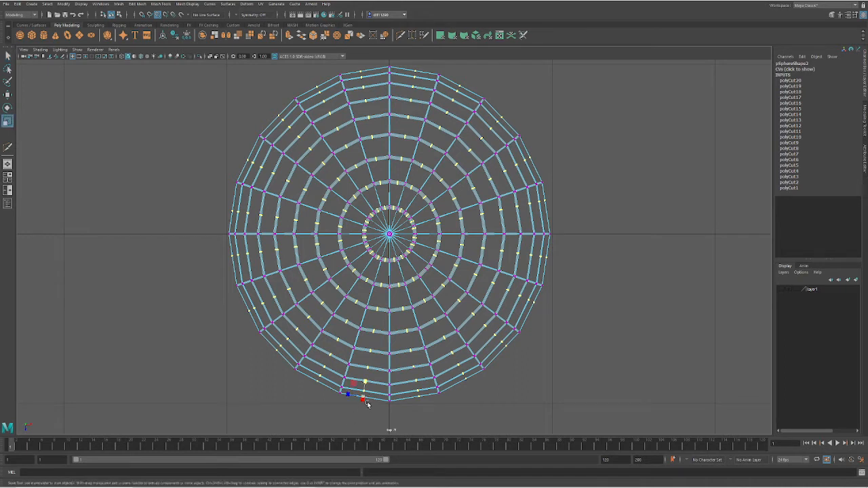
{"action": "mouse_move", "coordinate": [472, 209]}
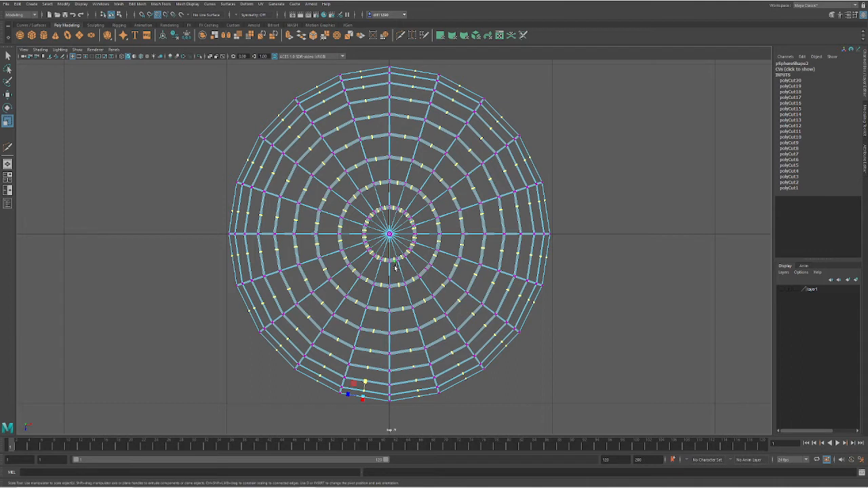
{"action": "mouse_move", "coordinate": [384, 272]}
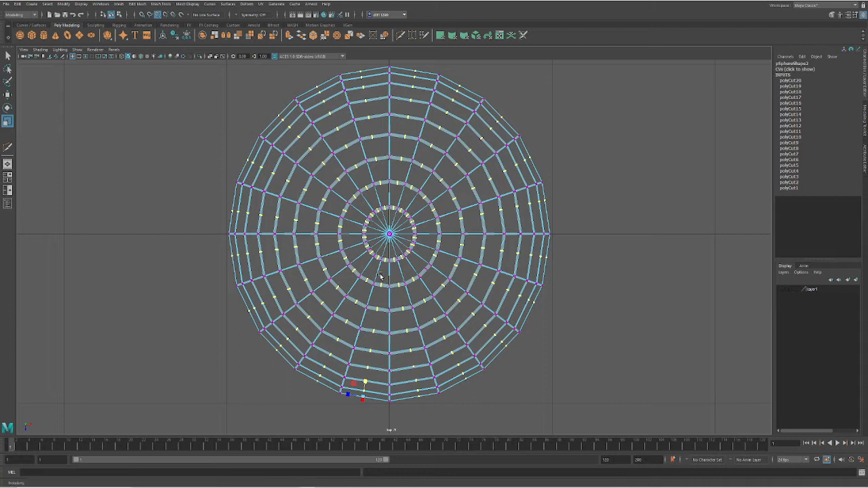
Select the vertices at the centre hub of the web mesh
{"action": "left_click", "coordinate": [380, 277]}
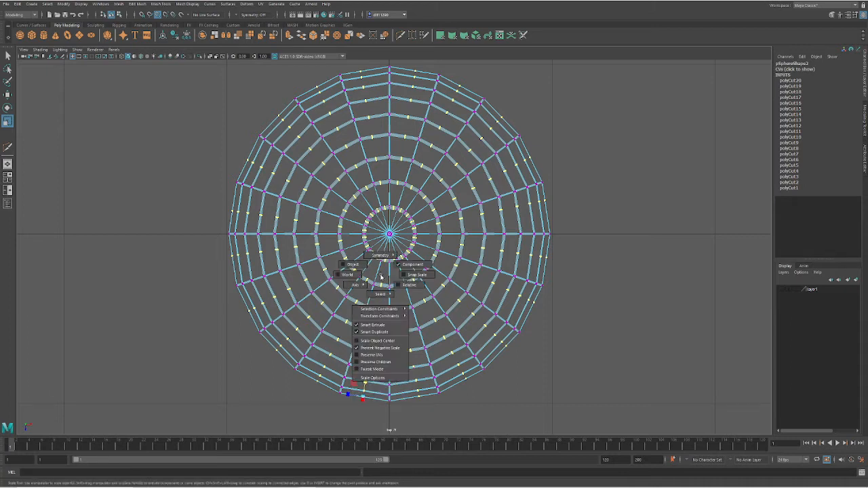
{"action": "left_click", "coordinate": [387, 233]}
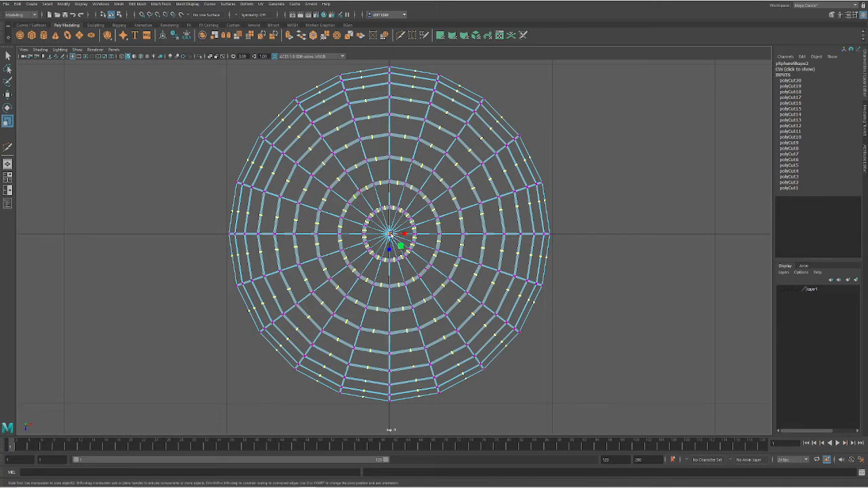
{"action": "mouse_move", "coordinate": [415, 266]}
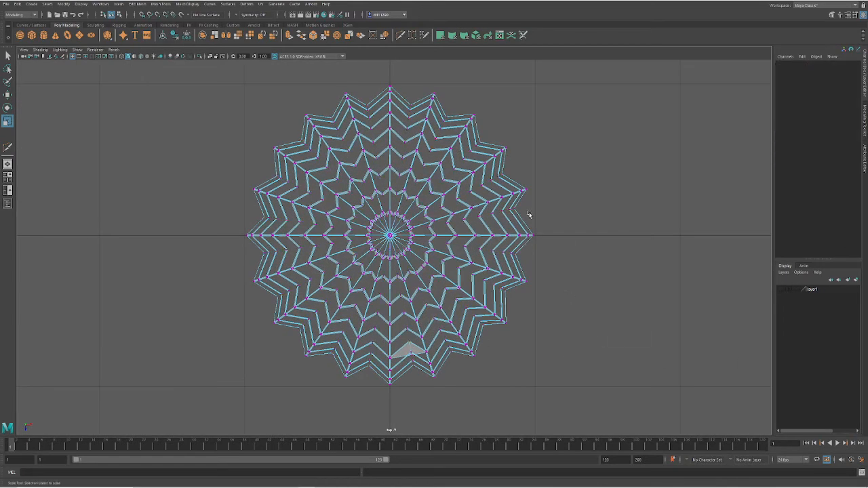
{"action": "mouse_move", "coordinate": [552, 239]}
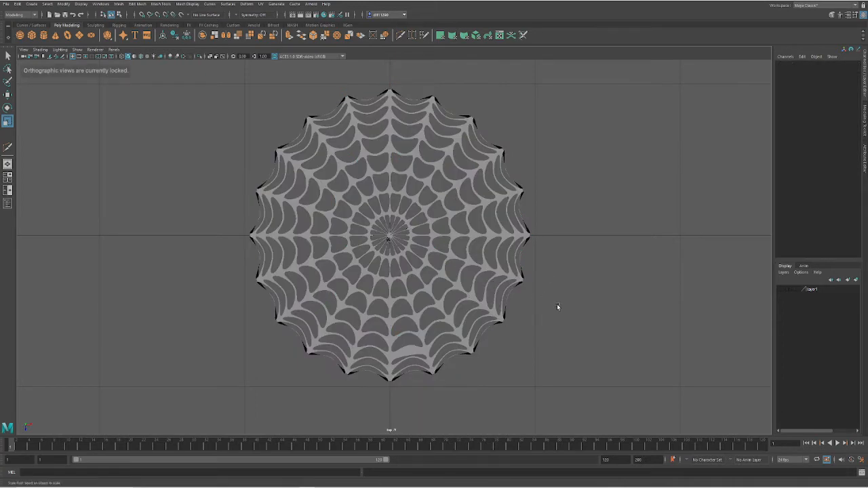
{"action": "mouse_move", "coordinate": [516, 262]}
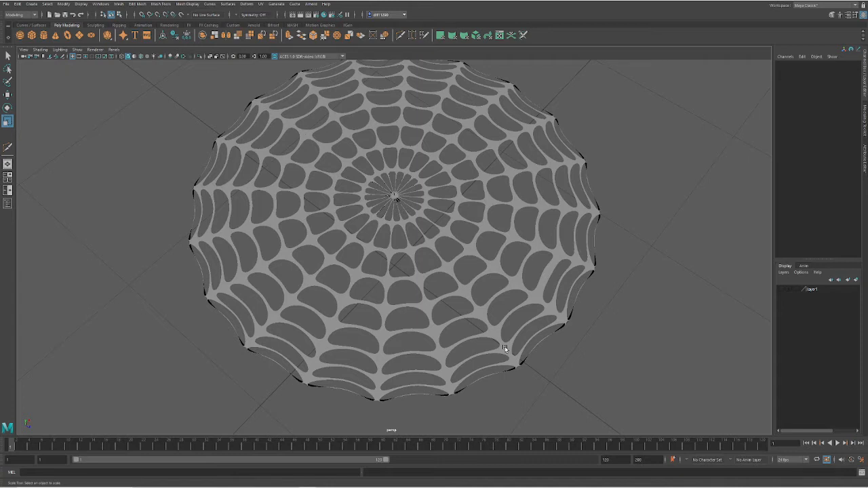
Zoom the view on the smoothed cobweb mesh
{"action": "scroll", "scroll_direction": "down", "scroll_amount": 3}
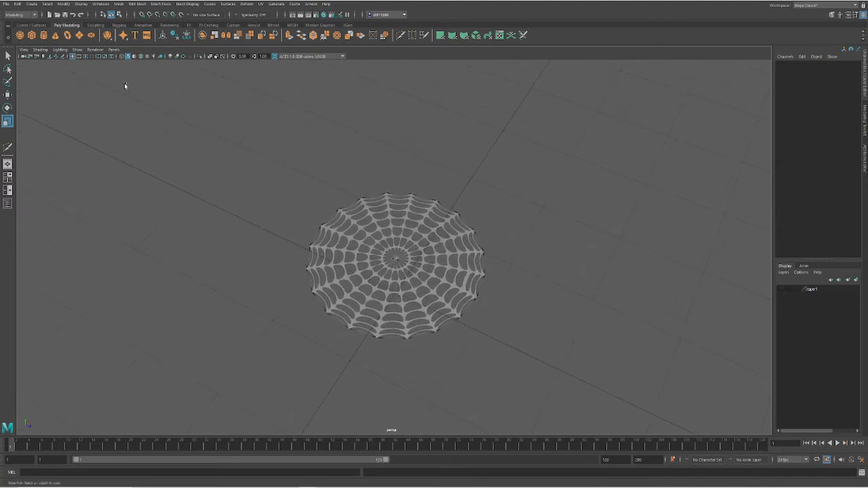
Start creating a polygon plane for the first wall
{"action": "left_click", "coordinate": [20, 35]}
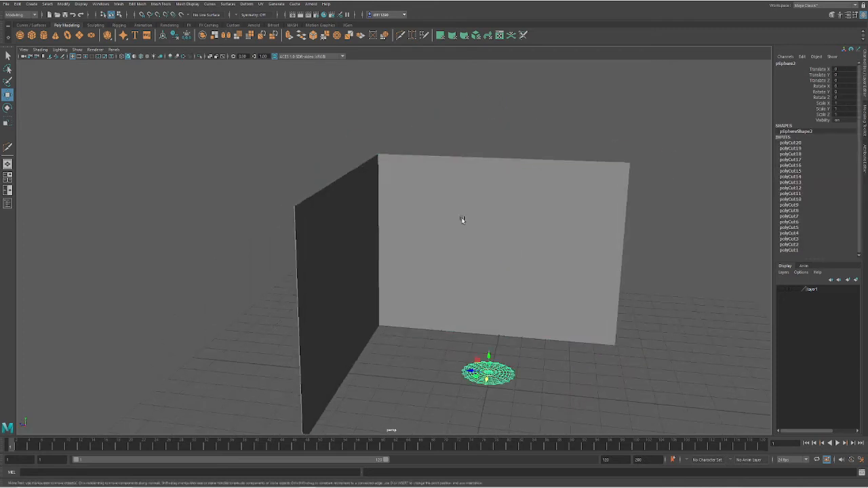
Move the web into the wall corner and rotate it upright against the walls
{"action": "left_click_drag", "start_coordinate": [488, 371], "coordinate": [370, 363]}
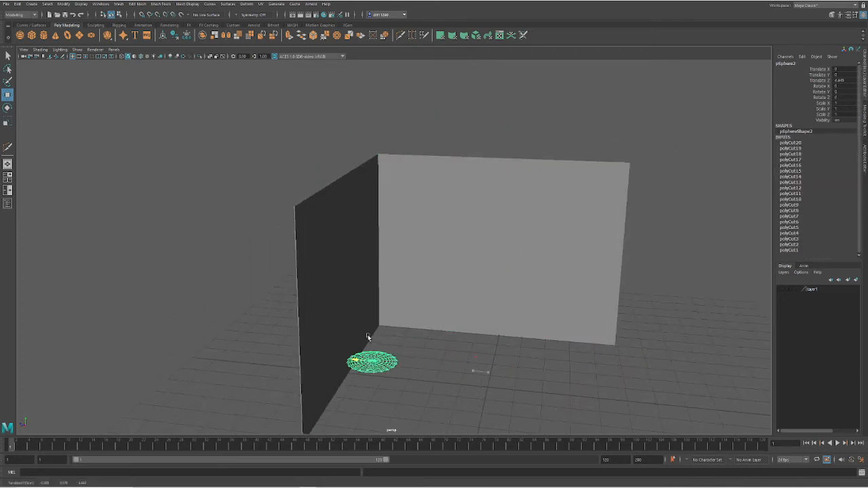
{"action": "left_click_drag", "start_coordinate": [369, 337], "coordinate": [521, 344]}
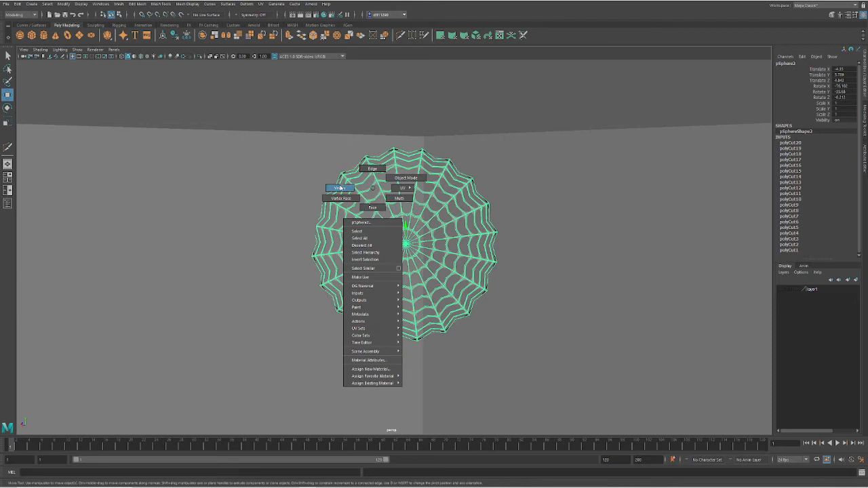
Switch to the four-view panel layout to see the cobweb from the side and in perspective
{"action": "left_click", "coordinate": [338, 187]}
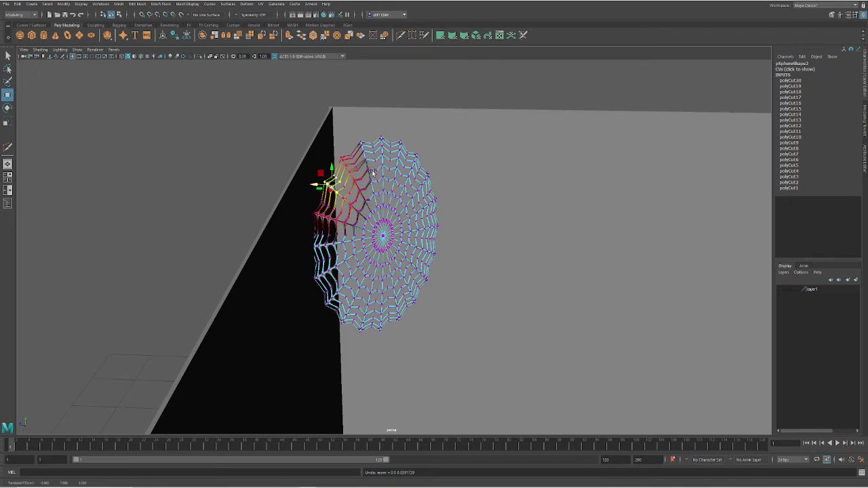
{"action": "mouse_move", "coordinate": [354, 246]}
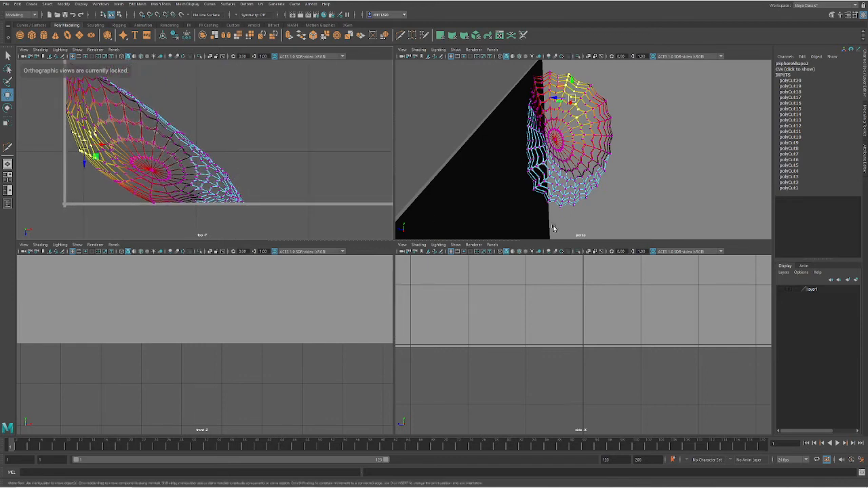
Drag the bend handle in the side view so the cobweb curves onto the side wall
{"action": "left_click_drag", "start_coordinate": [563, 149], "coordinate": [549, 204]}
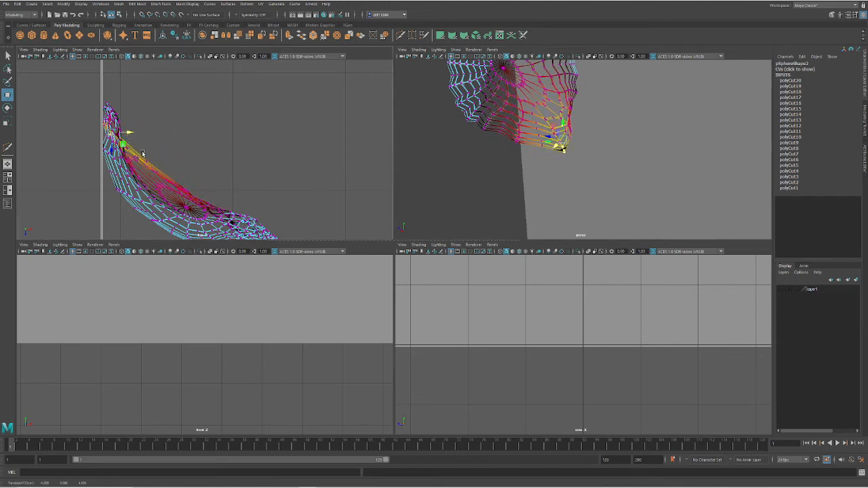
{"action": "mouse_move", "coordinate": [152, 118]}
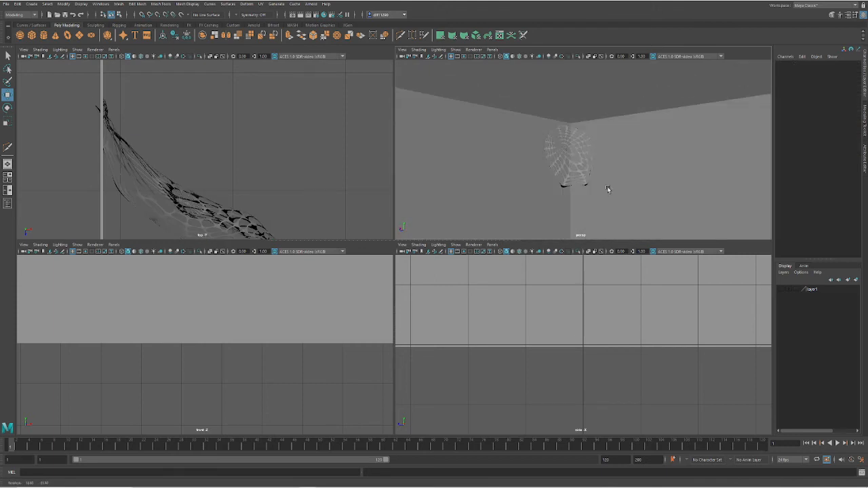
Assign a new material to the cobweb mesh and choose its shader type
{"action": "left_click", "coordinate": [570, 156]}
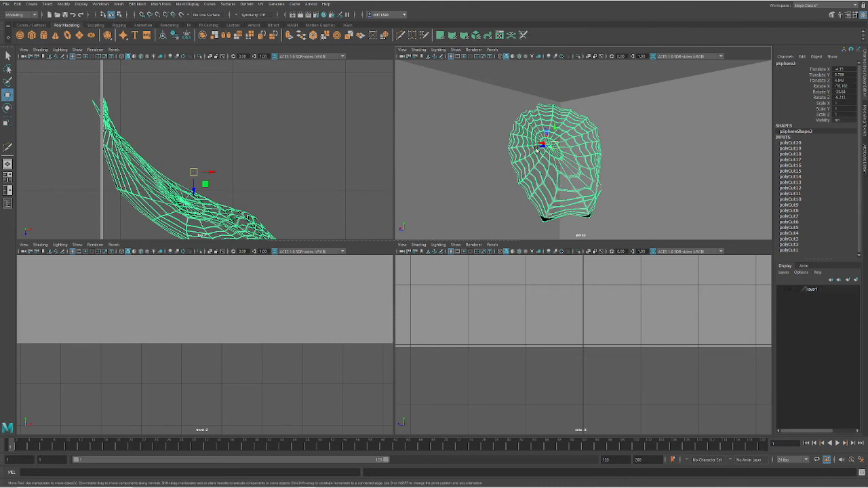
{"action": "right_click", "coordinate": [540, 146]}
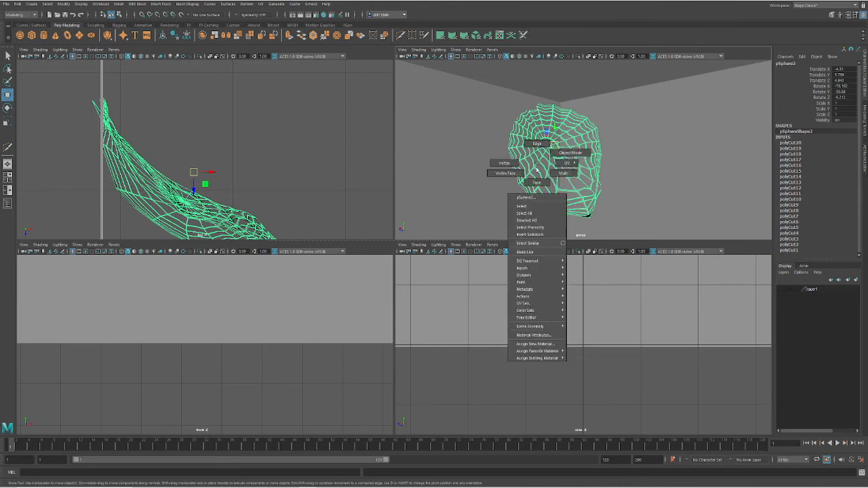
{"action": "mouse_move", "coordinate": [533, 345]}
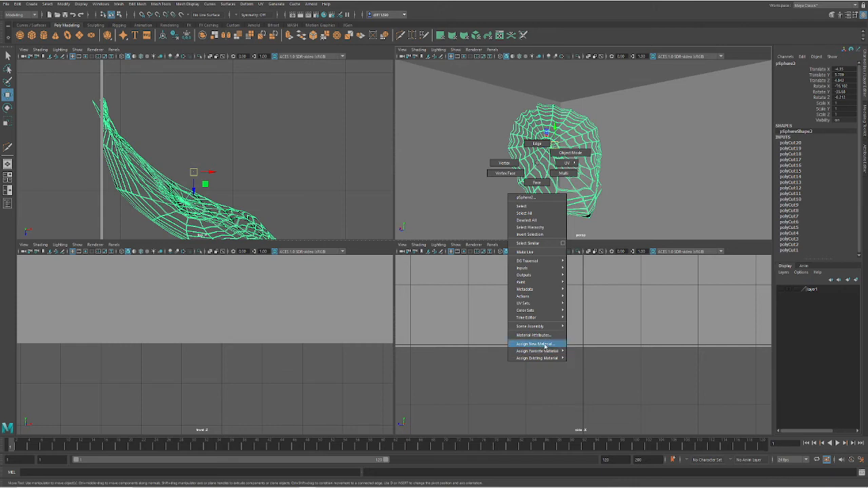
{"action": "left_click", "coordinate": [535, 344]}
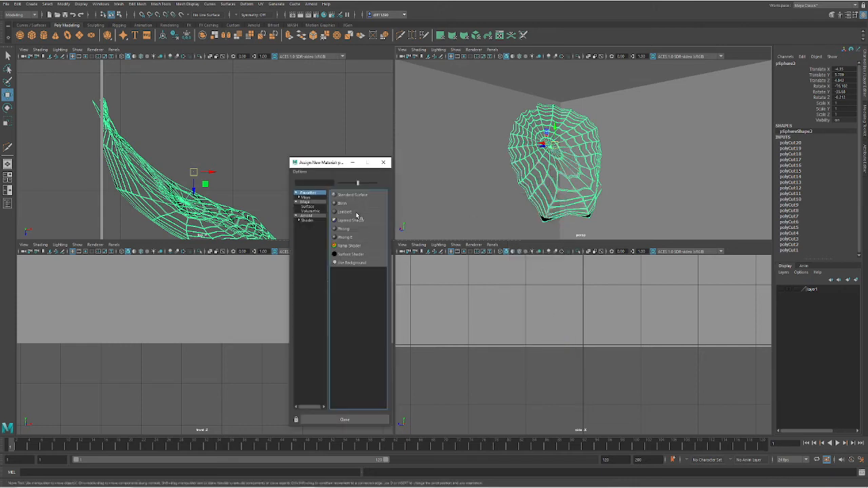
{"action": "left_click", "coordinate": [345, 211]}
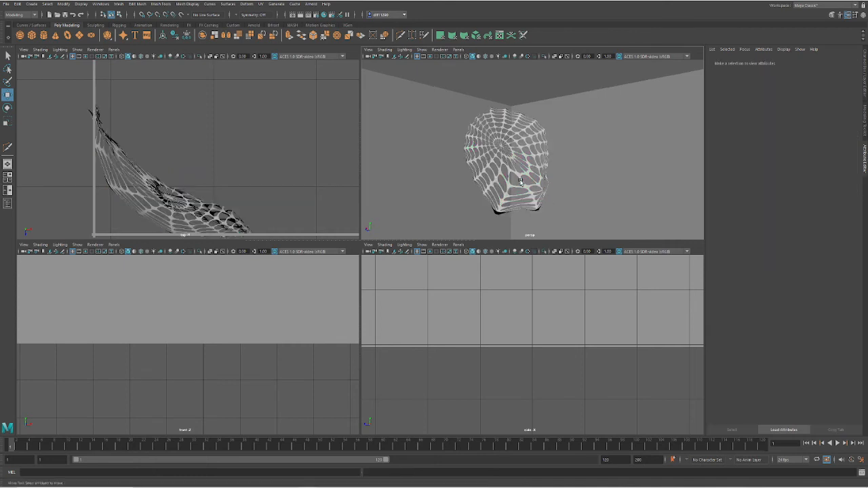
Orbit the perspective view to show the white cobweb against the corner from the side
{"action": "left_click_drag", "start_coordinate": [521, 181], "coordinate": [534, 140]}
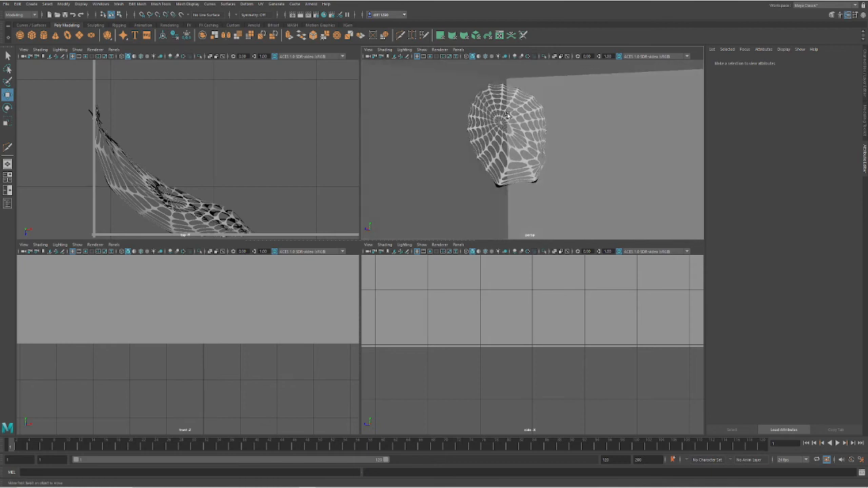
{"action": "left_click", "coordinate": [309, 5]}
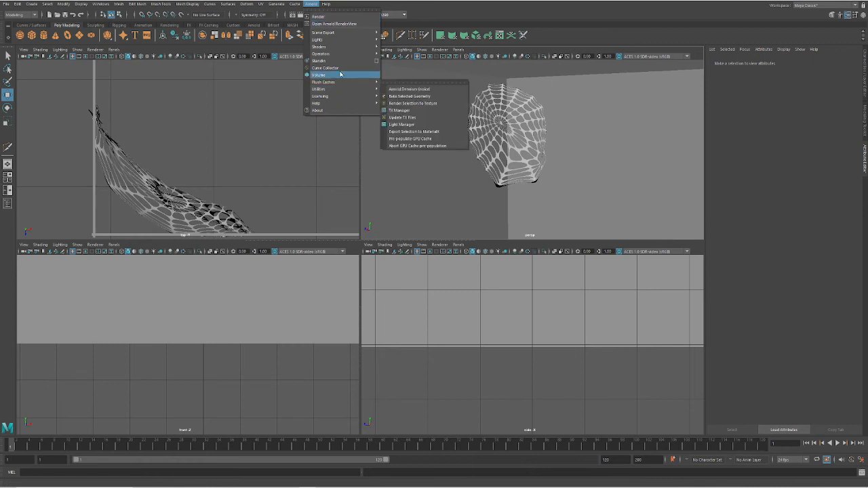
{"action": "mouse_move", "coordinate": [340, 48]}
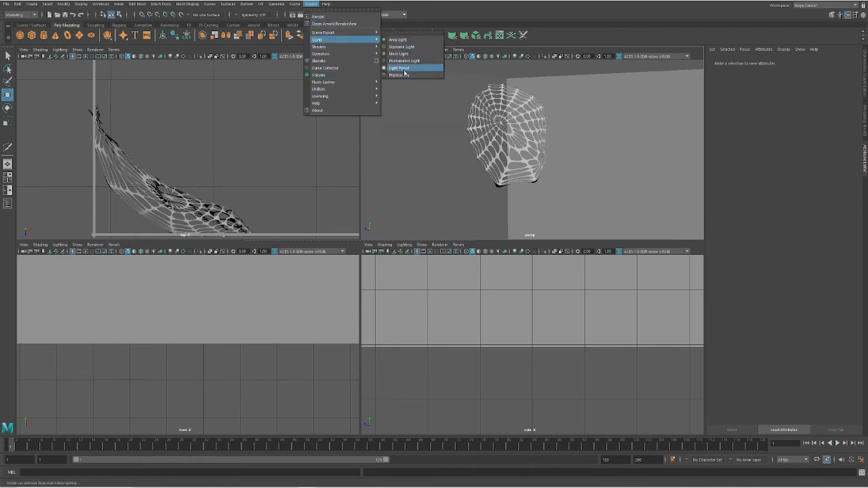
Add an Arnold Physical Sky light and adjust its turbidity
{"action": "left_click", "coordinate": [403, 76]}
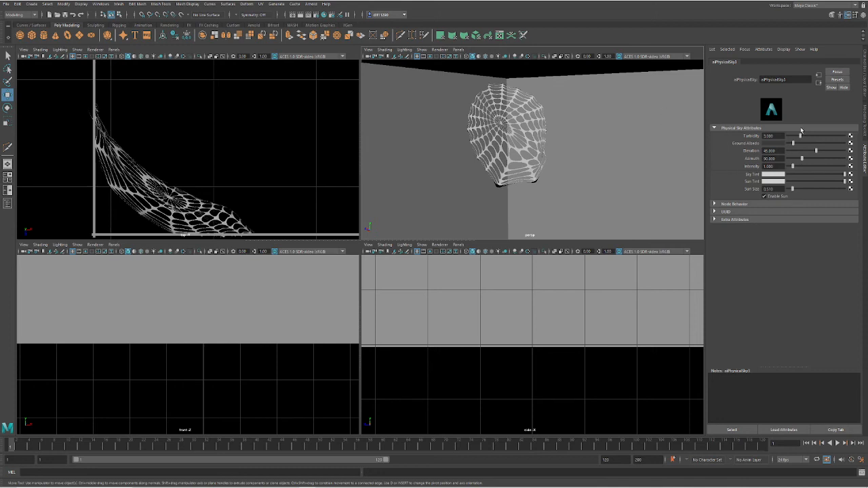
{"action": "left_click_drag", "start_coordinate": [801, 136], "coordinate": [809, 136]}
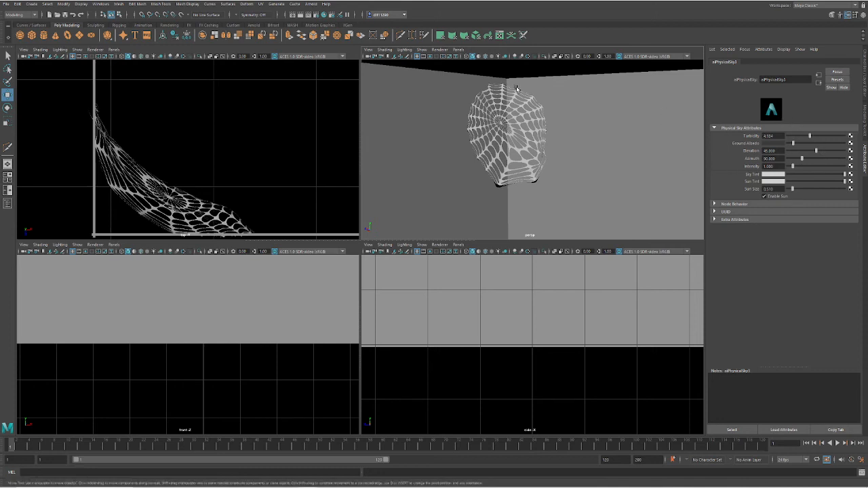
Start a render of the cobweb corner in Arnold RenderView
{"action": "left_click", "coordinate": [311, 5]}
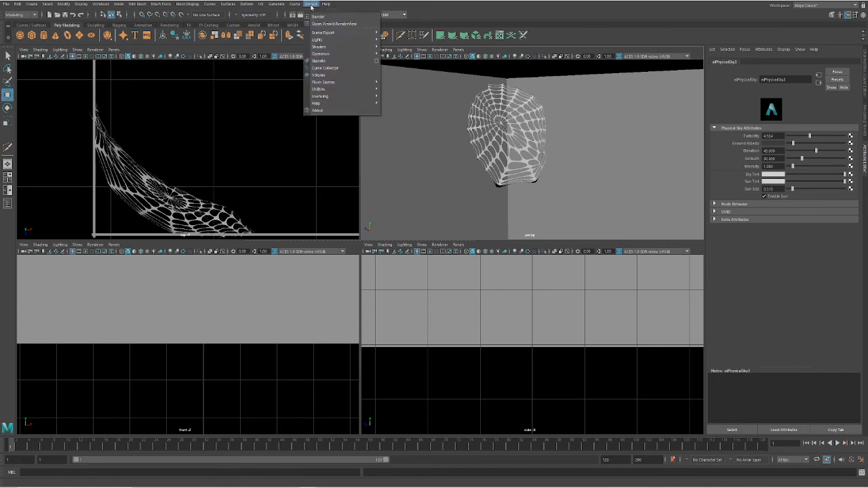
{"action": "mouse_move", "coordinate": [334, 24]}
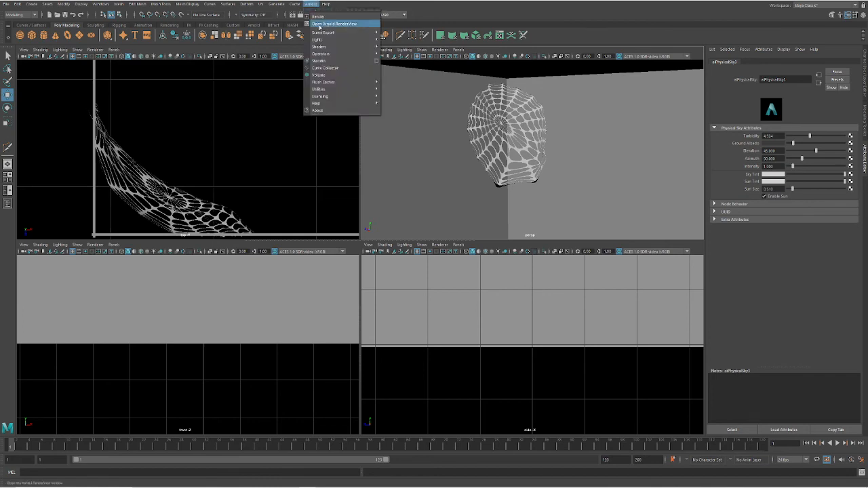
{"action": "left_click", "coordinate": [335, 24]}
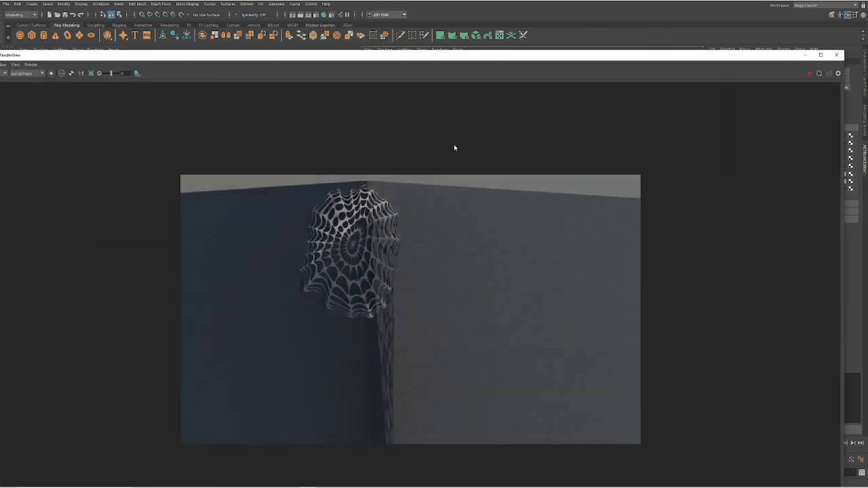
{"action": "left_click", "coordinate": [809, 73]}
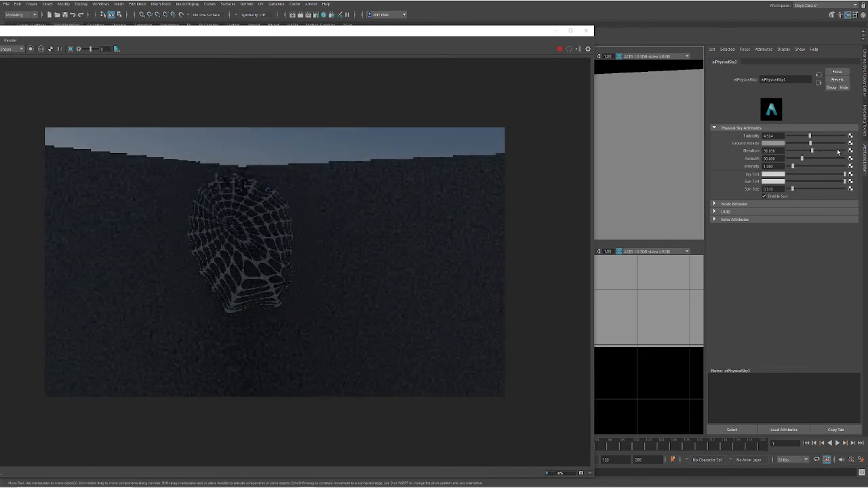
Tune the sky's elevation, azimuth and intensity so warm sunlight hits the left wall and cobweb
{"action": "left_click_drag", "start_coordinate": [811, 150], "coordinate": [814, 150]}
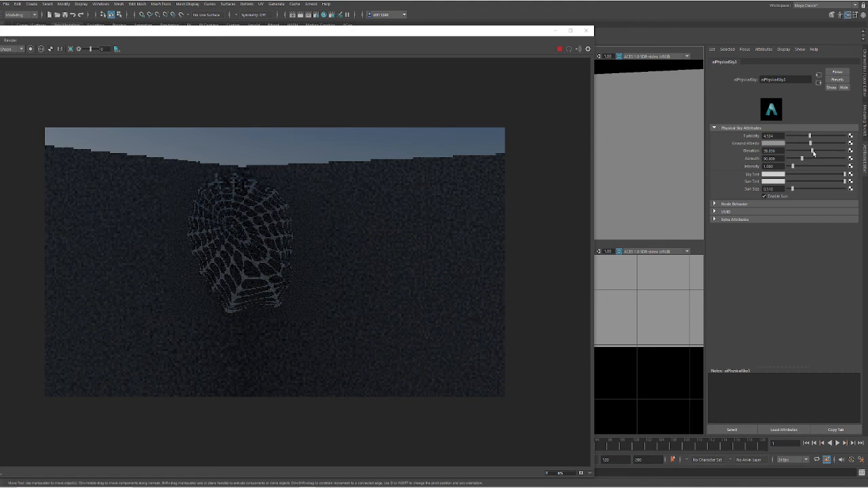
{"action": "left_click_drag", "start_coordinate": [812, 150], "coordinate": [822, 150]}
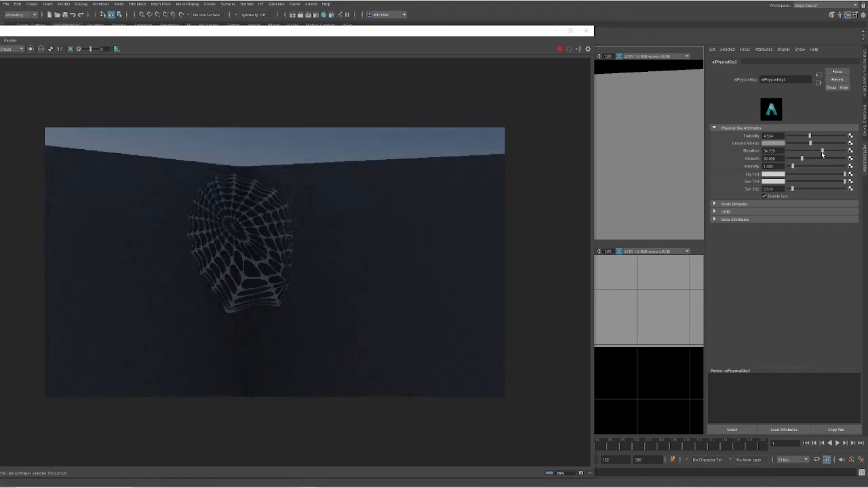
{"action": "left_click_drag", "start_coordinate": [822, 150], "coordinate": [801, 150]}
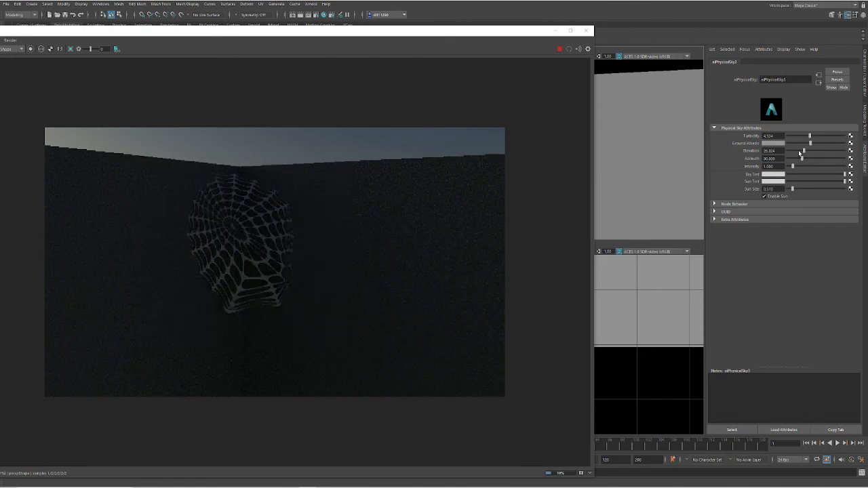
{"action": "left_click_drag", "start_coordinate": [811, 150], "coordinate": [798, 150]}
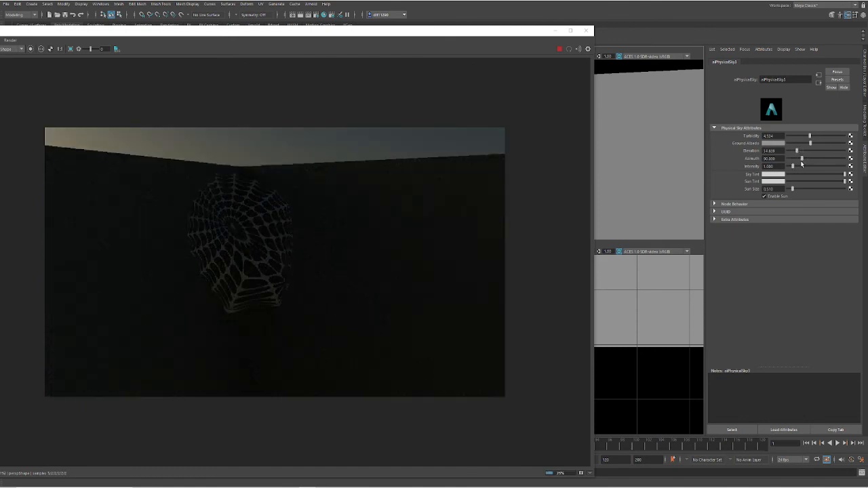
{"action": "left_click_drag", "start_coordinate": [801, 159], "coordinate": [825, 159]}
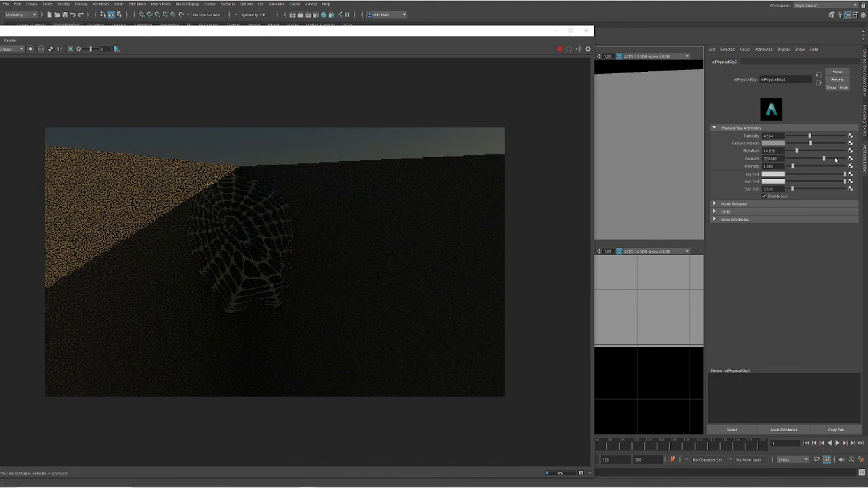
{"action": "left_click_drag", "start_coordinate": [824, 158], "coordinate": [834, 158]}
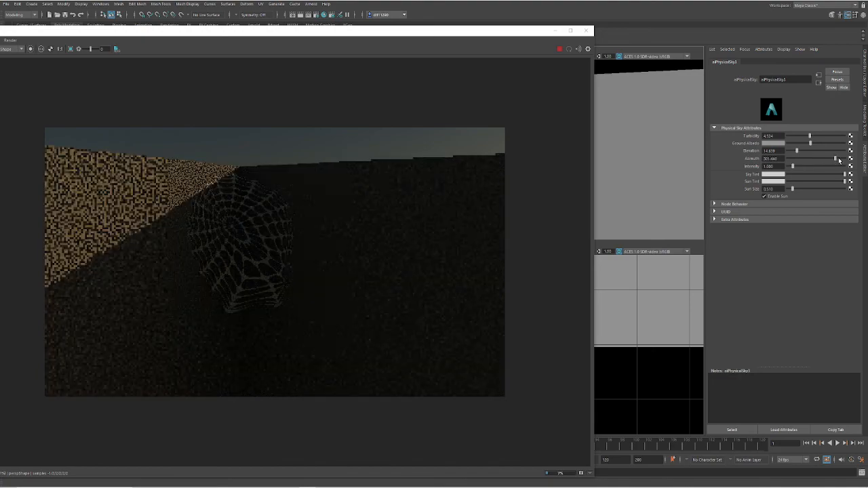
{"action": "left_click_drag", "start_coordinate": [839, 159], "coordinate": [842, 159]}
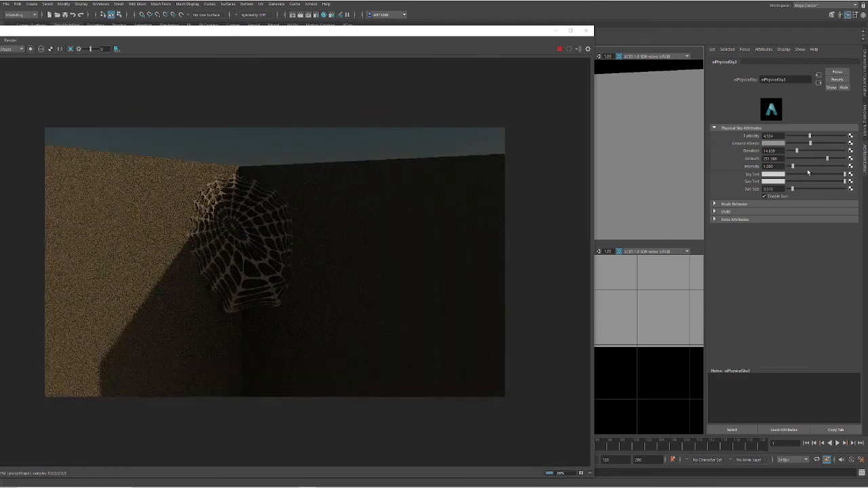
{"action": "left_click_drag", "start_coordinate": [789, 166], "coordinate": [798, 165]}
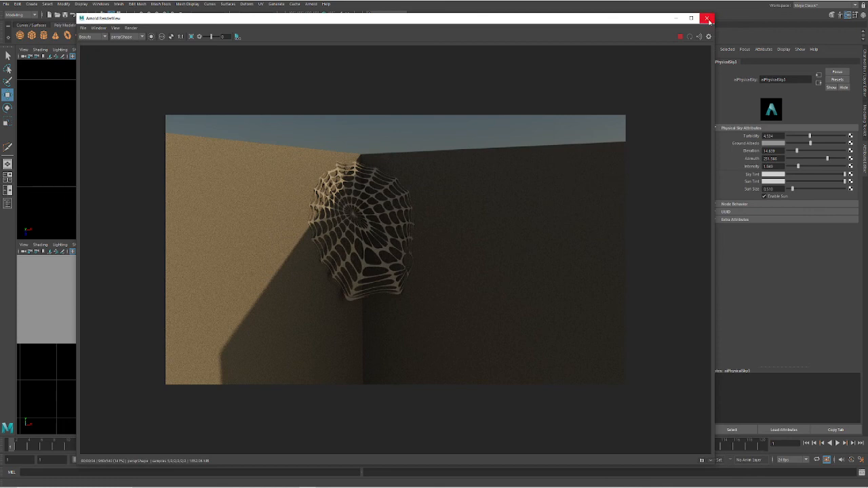
Close the Arnold RenderView window to return to the modelling viewports
{"action": "left_click", "coordinate": [706, 19]}
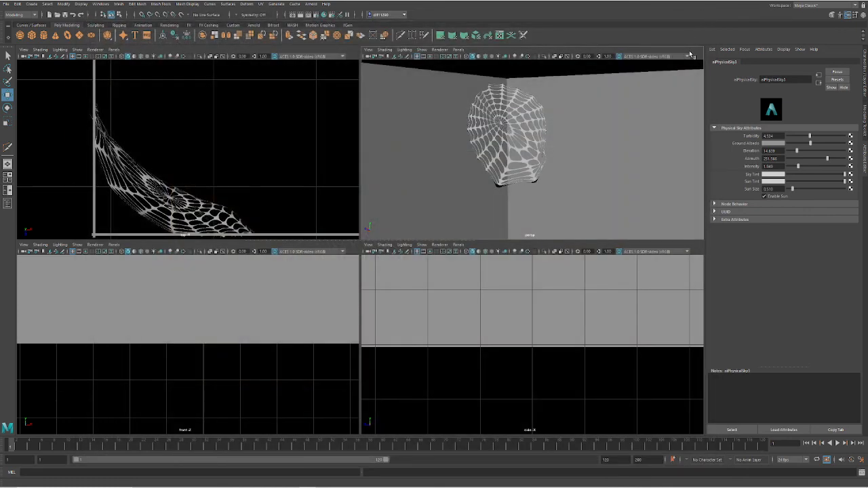